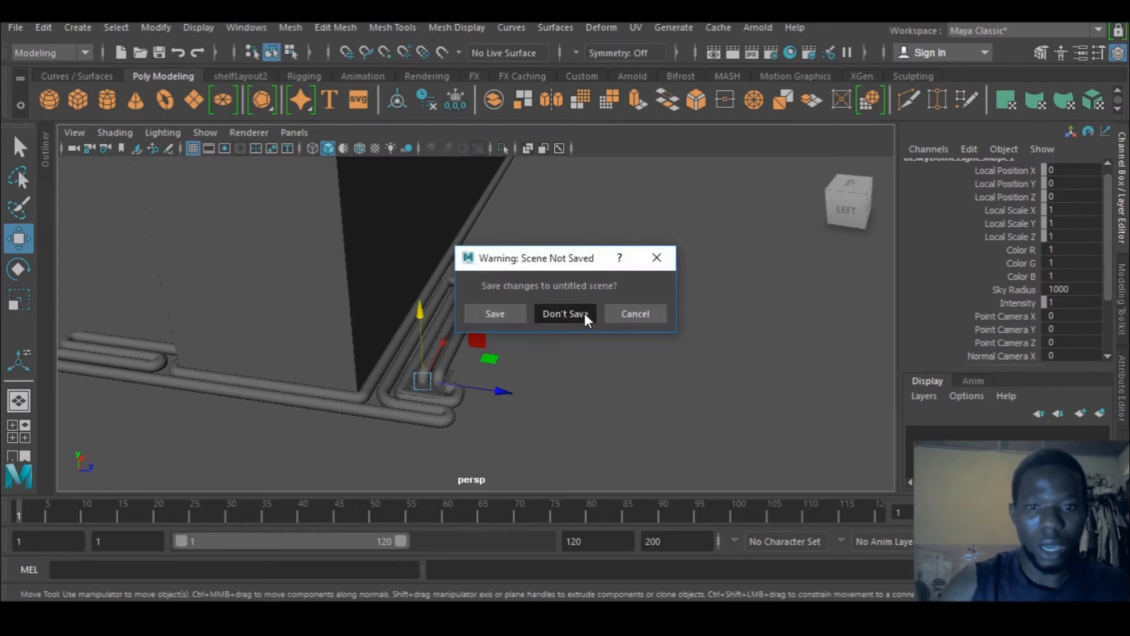
Step: Discard the old pipe scene via Don't Save, leaving a new empty scene
left_click(565, 313)
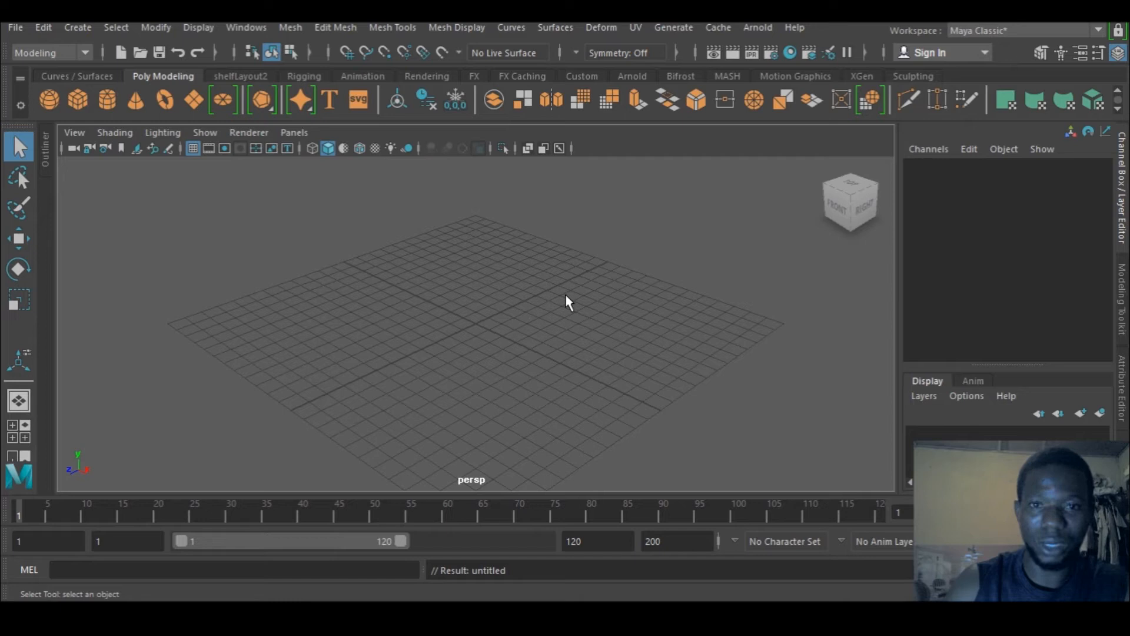
mouse_move(567, 304)
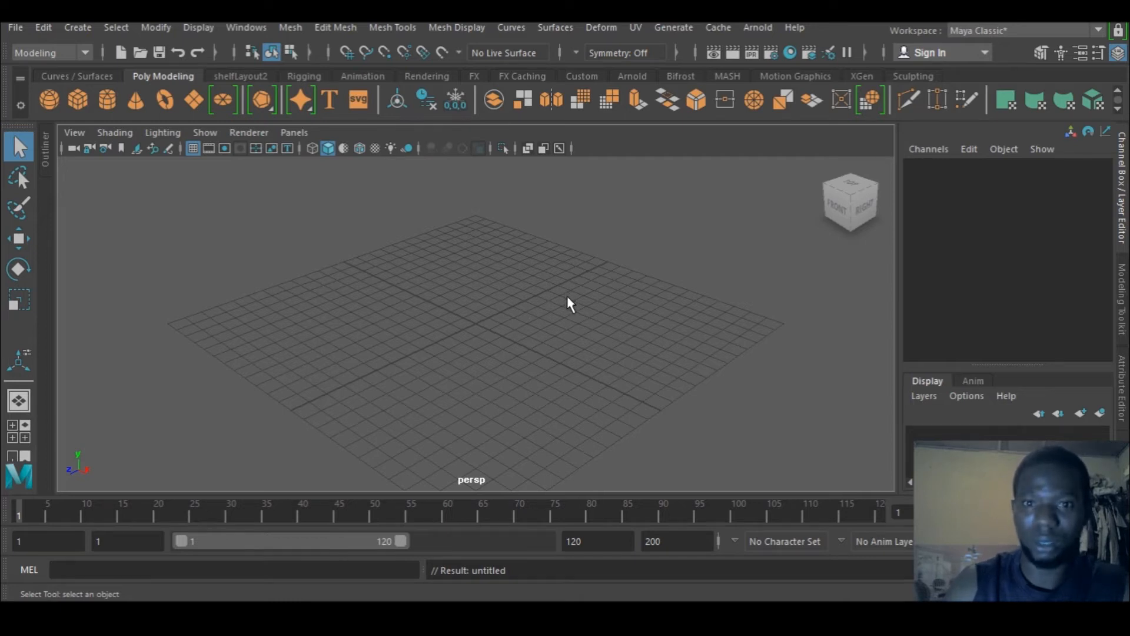
mouse_move(577, 80)
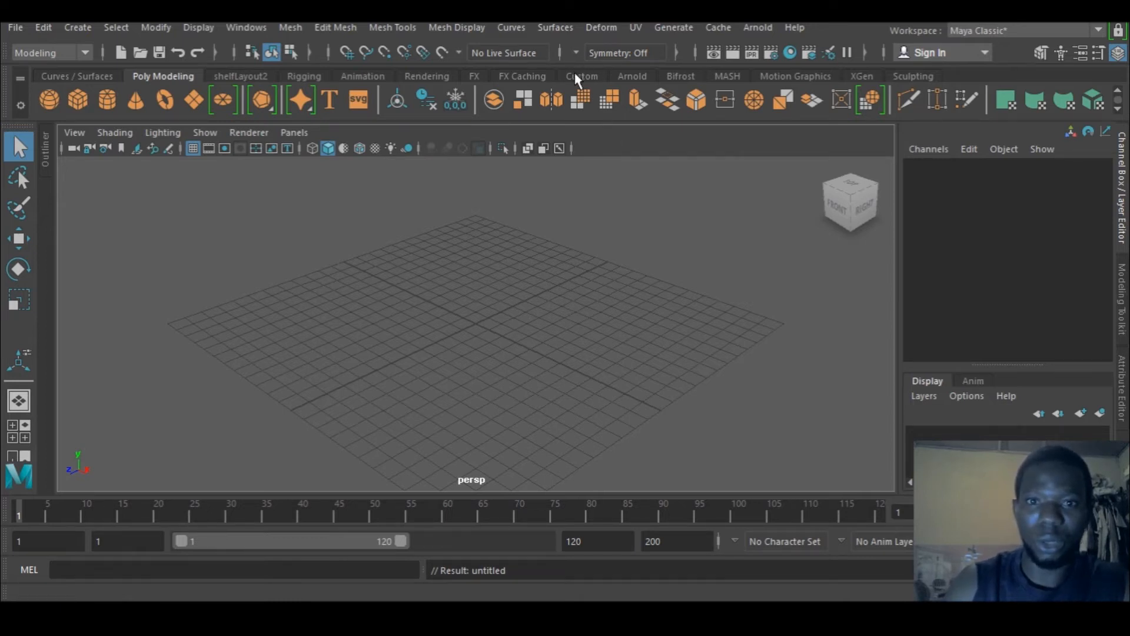
Step: Launch zPipeMaker V2.12 from the Pipe button on the Custom shelf
left_click(580, 75)
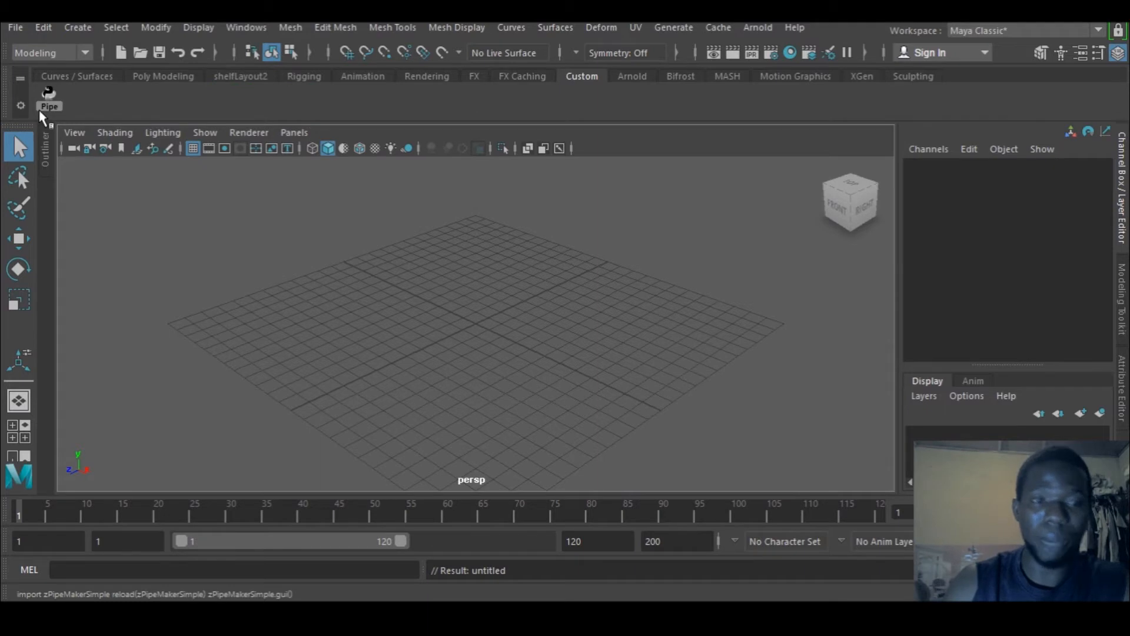
mouse_move(49, 101)
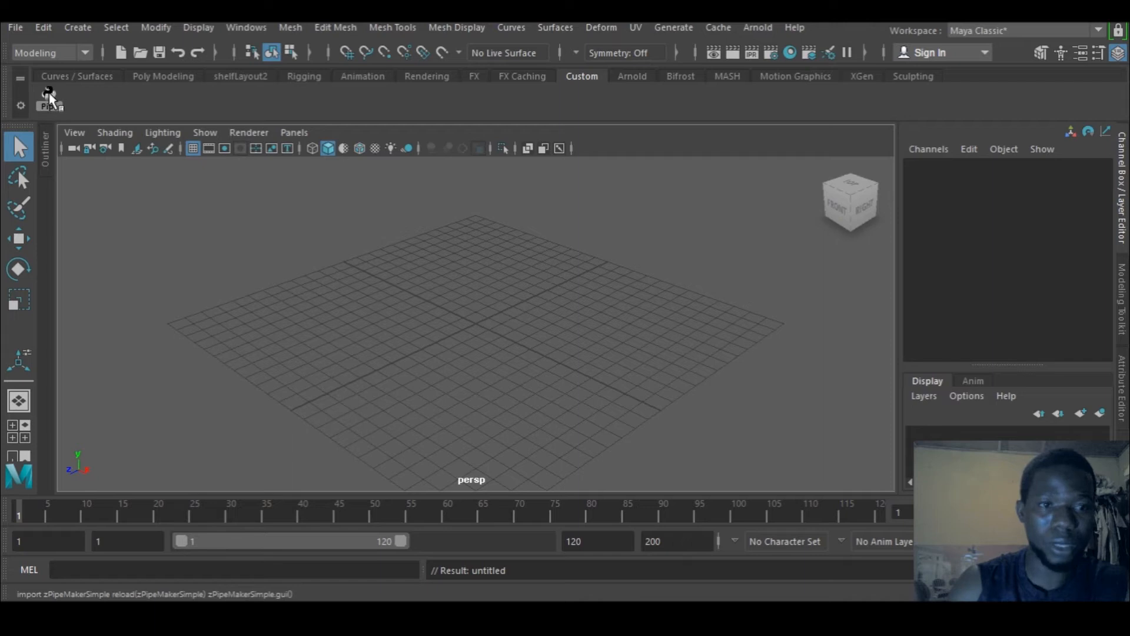
mouse_move(49, 98)
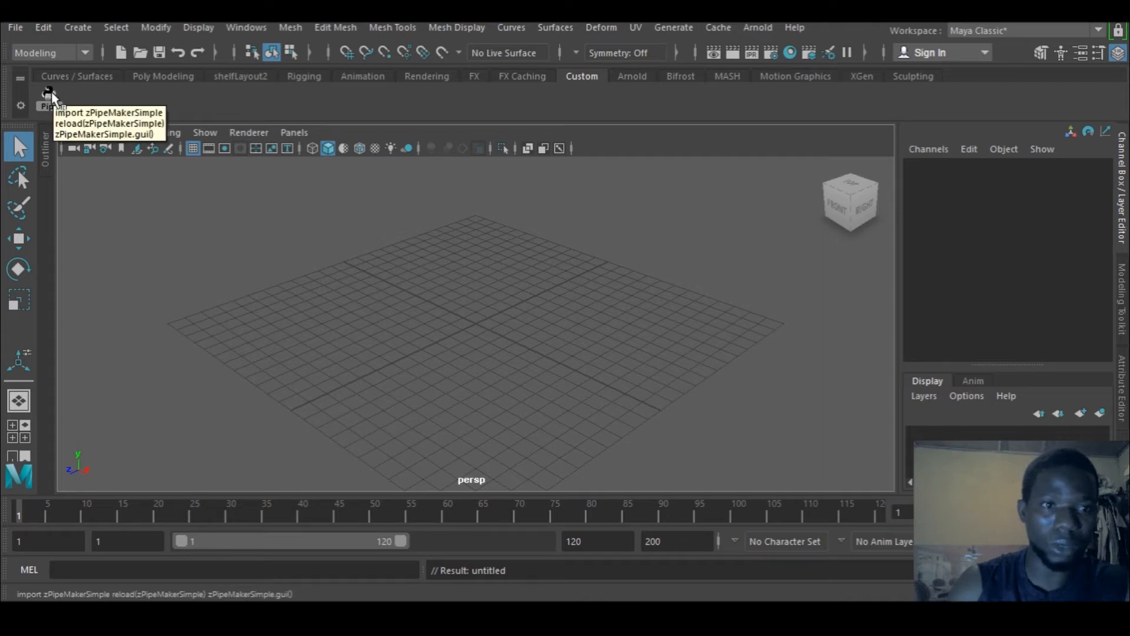
left_click(49, 98)
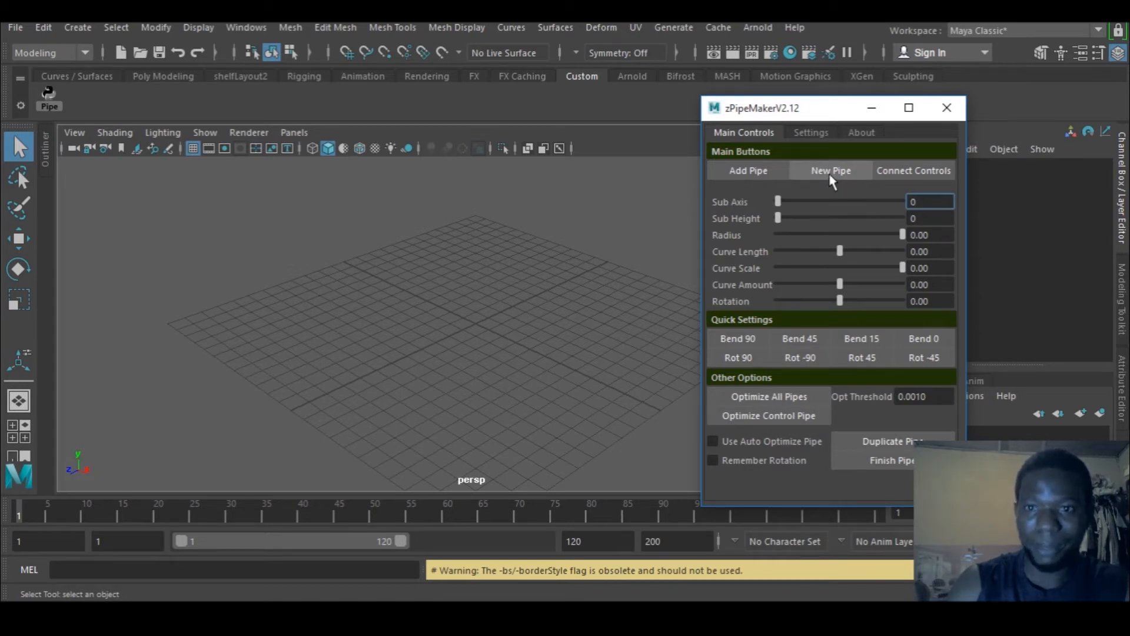
Step: Create a new pipe and raise Sub Axis and Sub Height both to 50
left_click(830, 169)
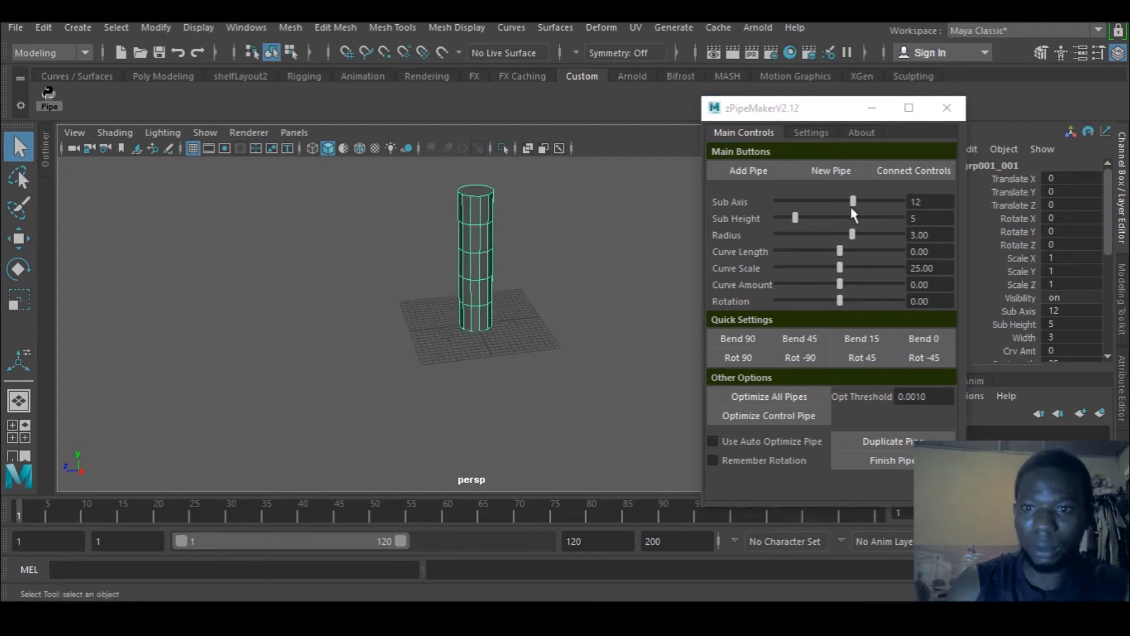
left_click_drag(855, 201, 903, 201)
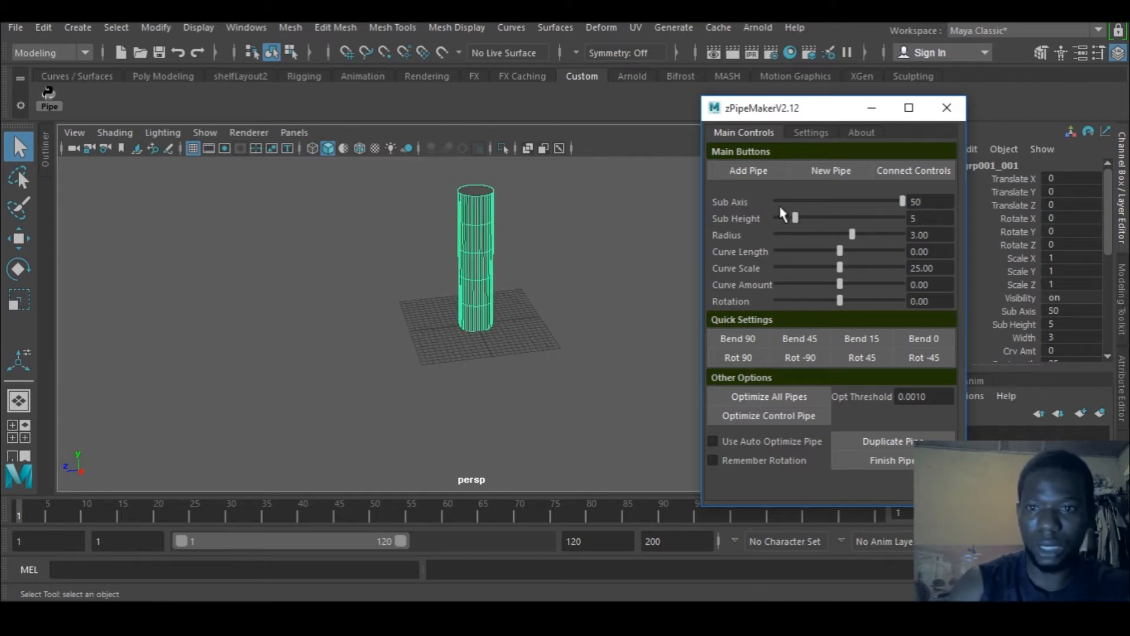
left_click_drag(797, 219, 903, 219)
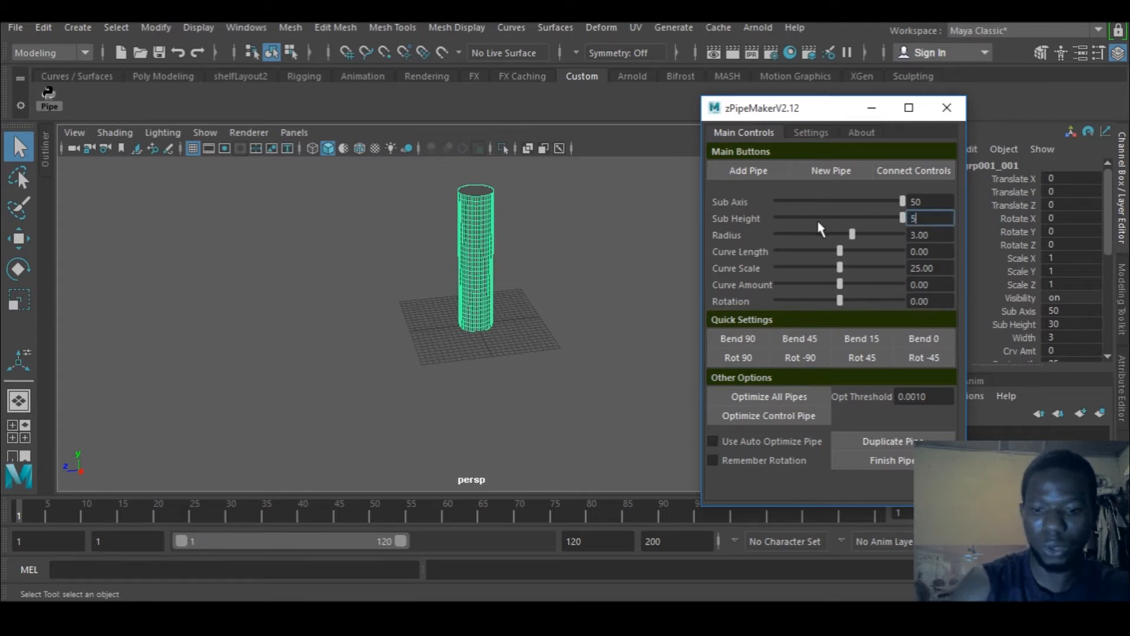
type("50")
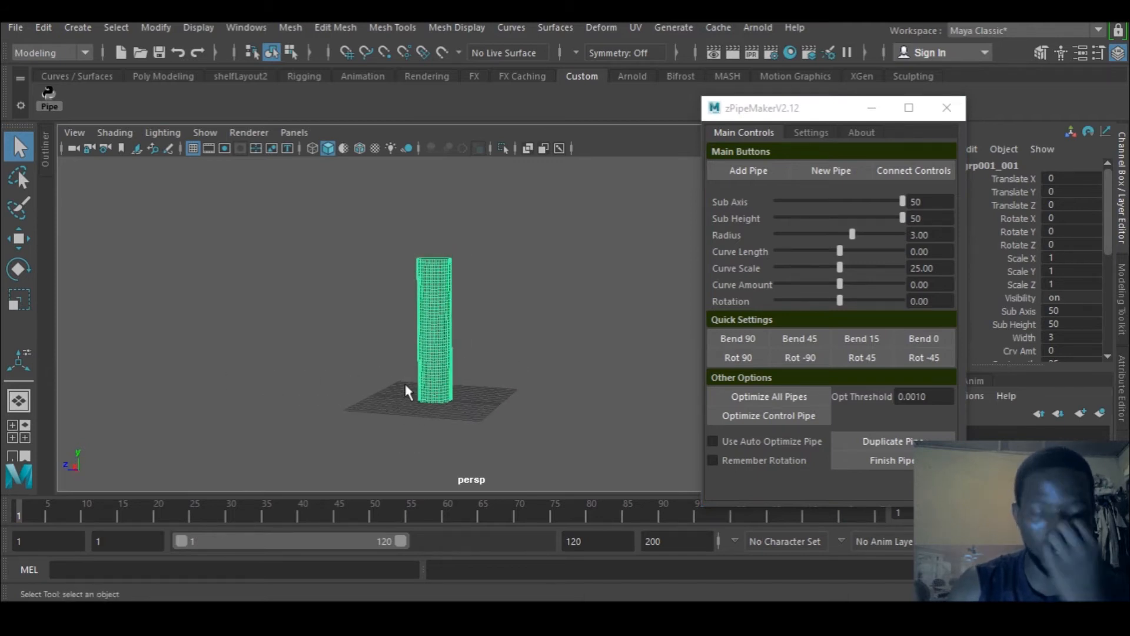
mouse_move(657, 323)
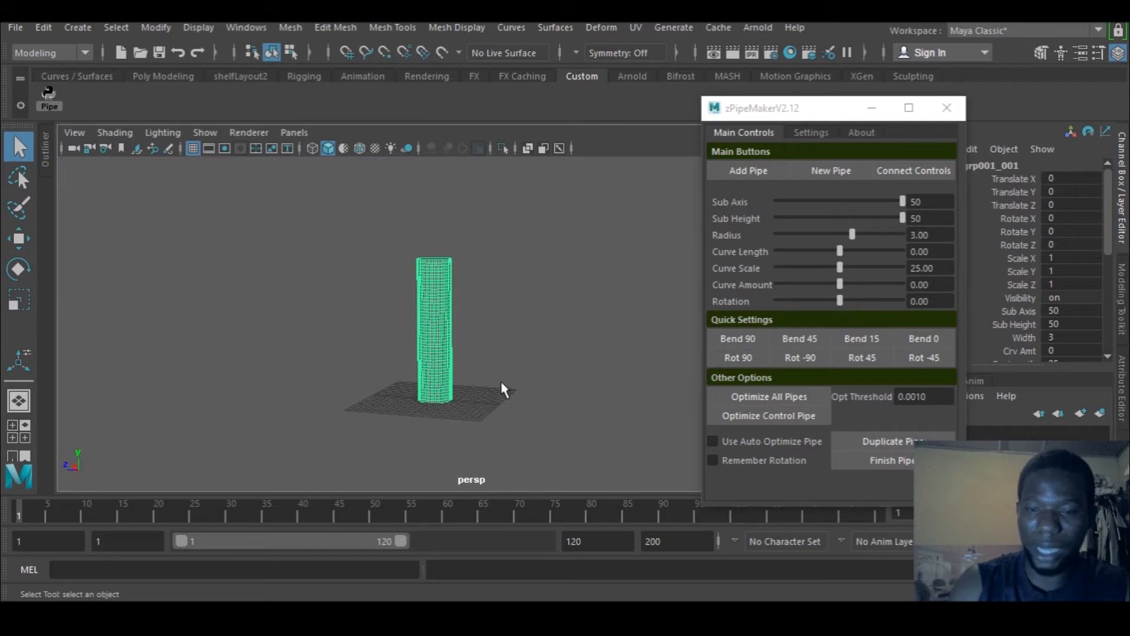
mouse_move(490, 400)
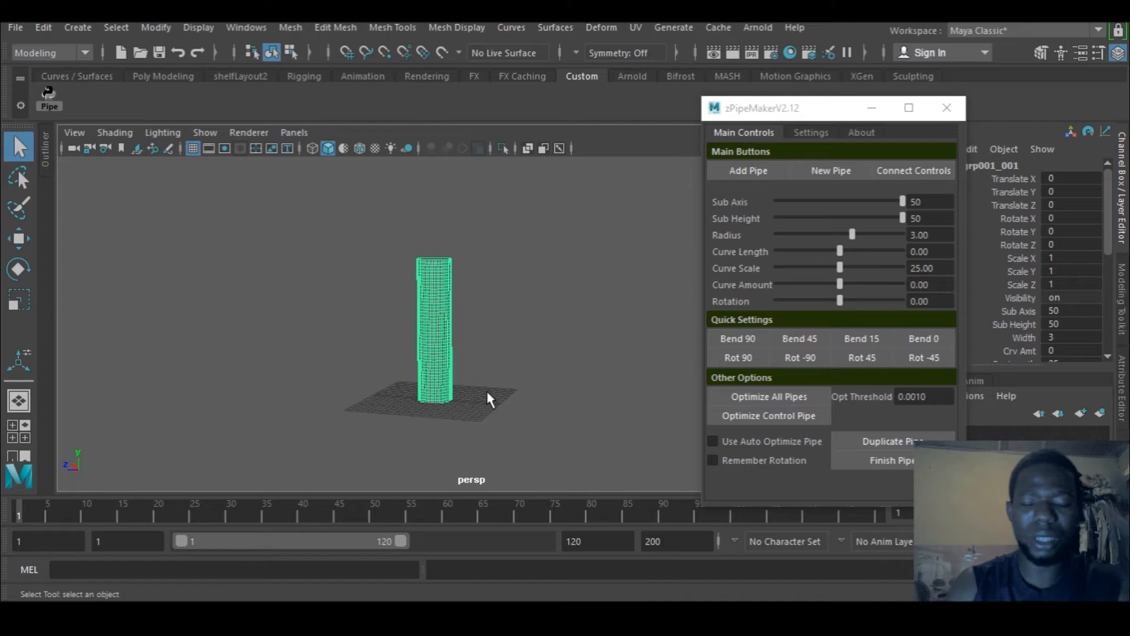
mouse_move(493, 329)
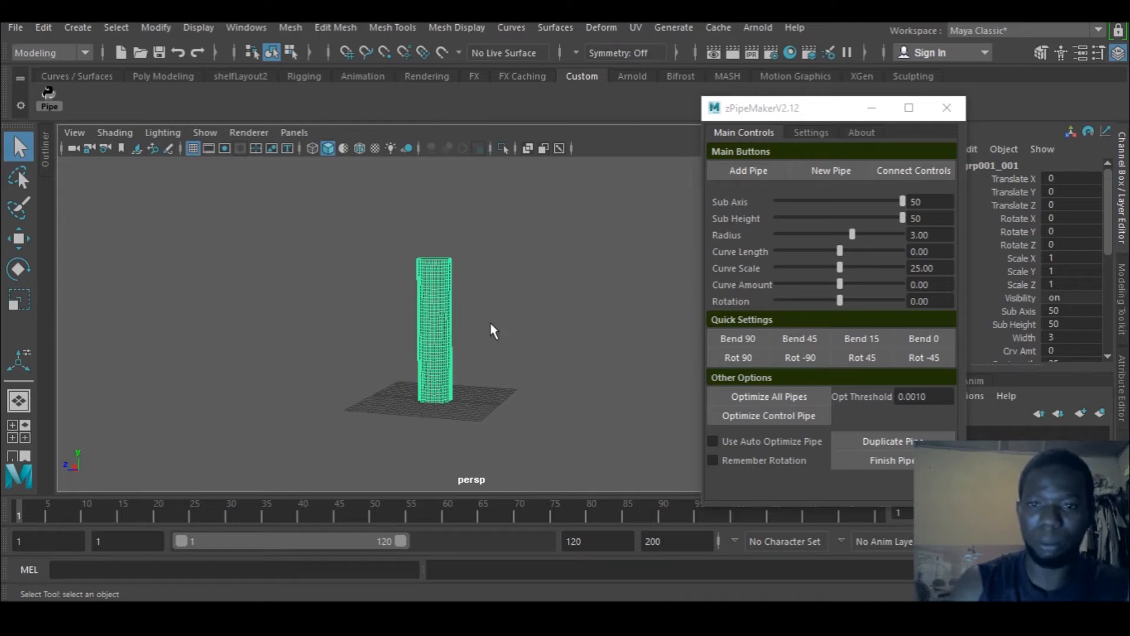
mouse_move(782, 269)
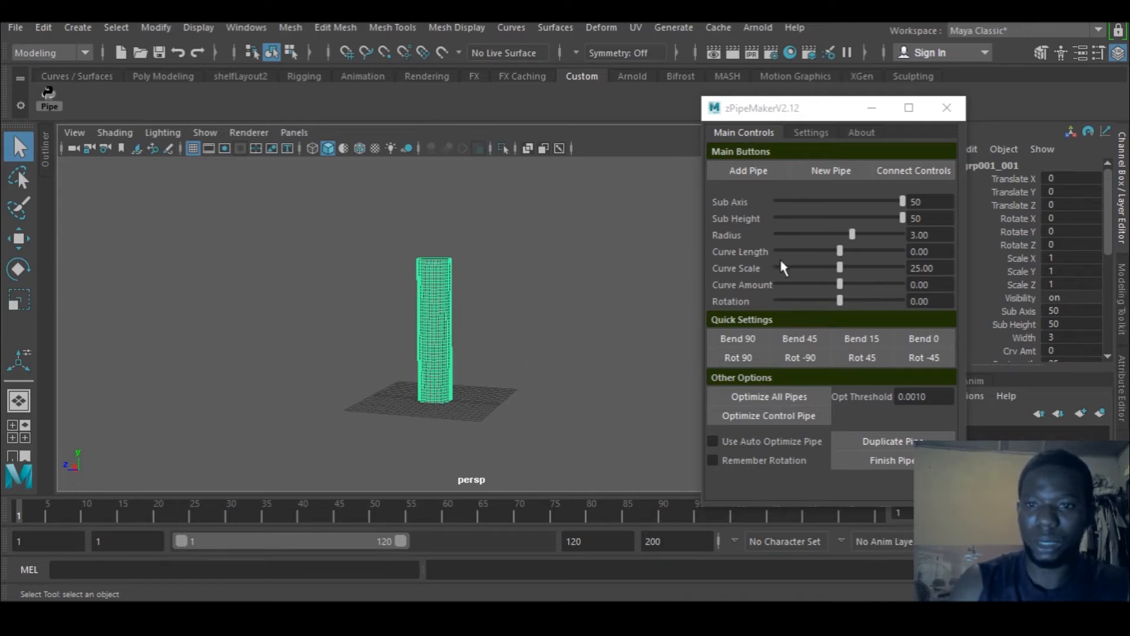
Step: Slim the pipe down to a radius of 1.18
left_click_drag(852, 234, 897, 235)
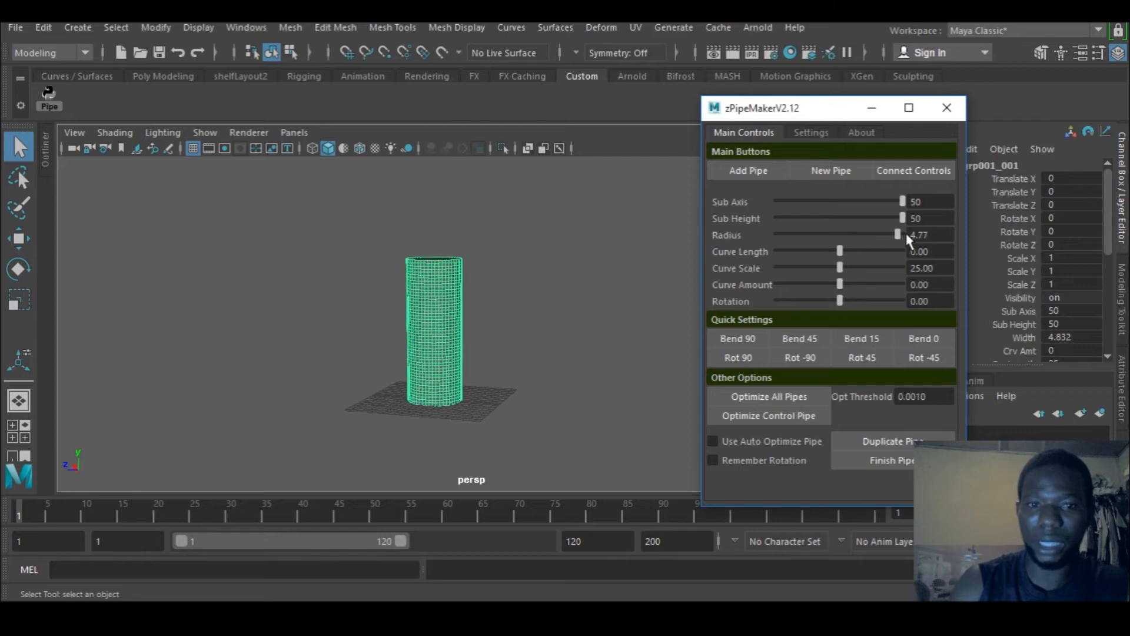
left_click_drag(897, 235, 899, 234)
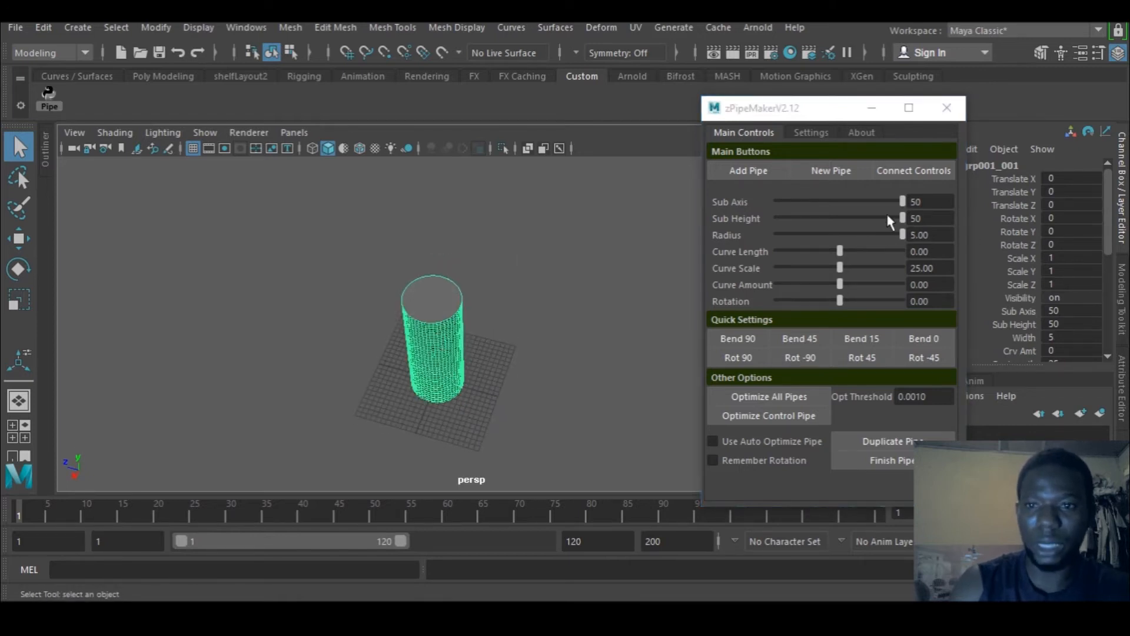
left_click_drag(903, 235, 807, 235)
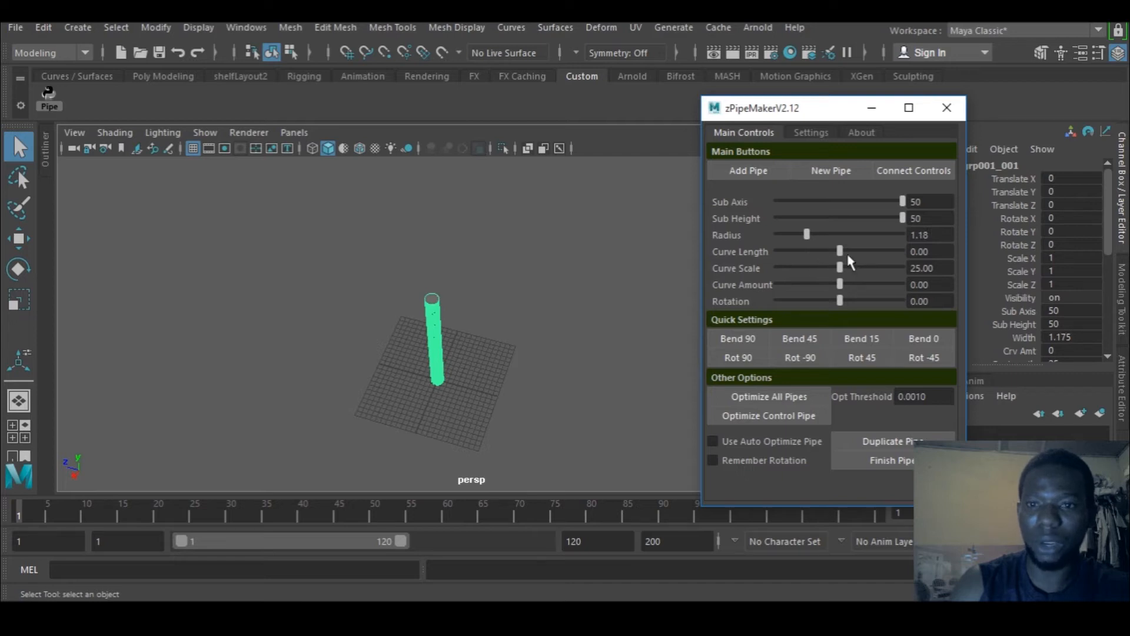
Step: Stretch the pipe taller, settling on a curve scale of 22.48
left_click_drag(838, 251, 884, 250)
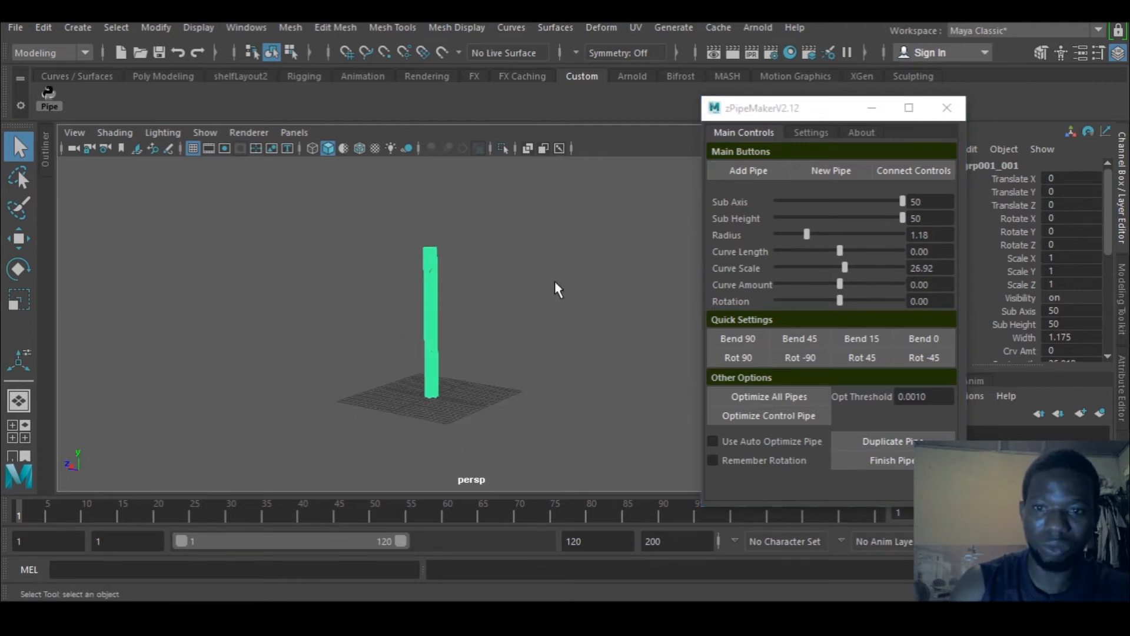
mouse_move(505, 320)
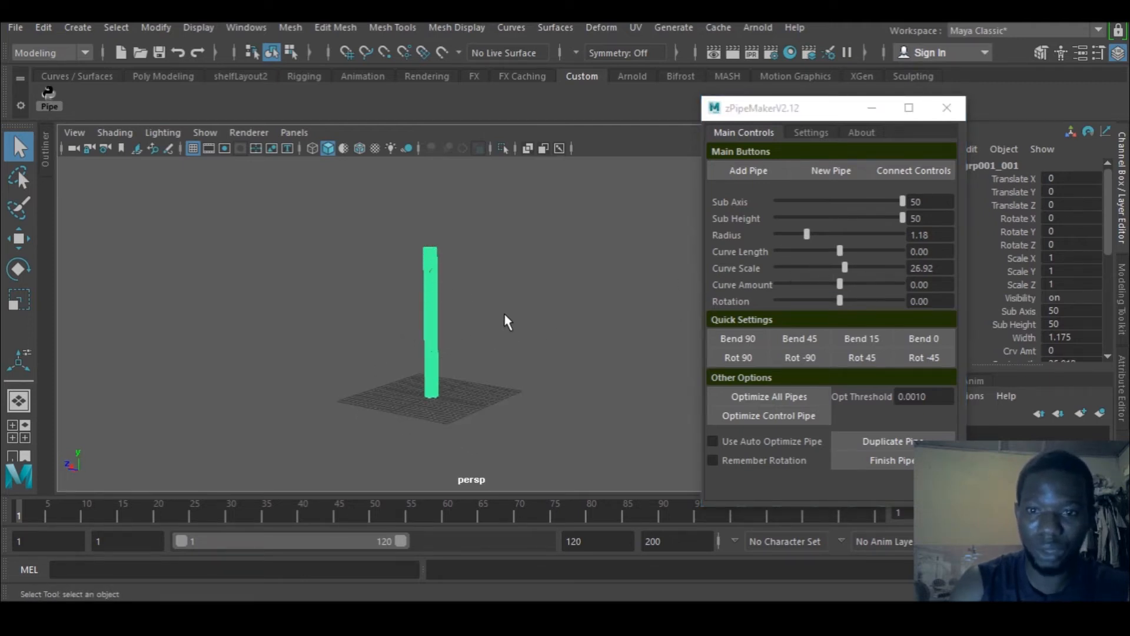
left_click_drag(838, 251, 777, 251)
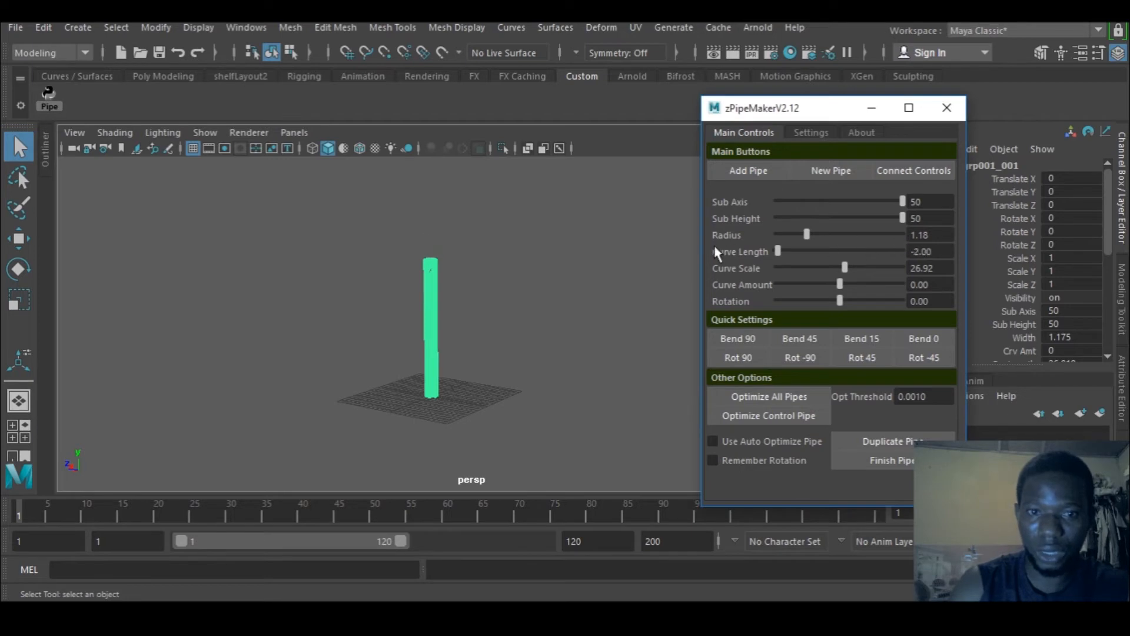
left_click_drag(777, 251, 877, 251)
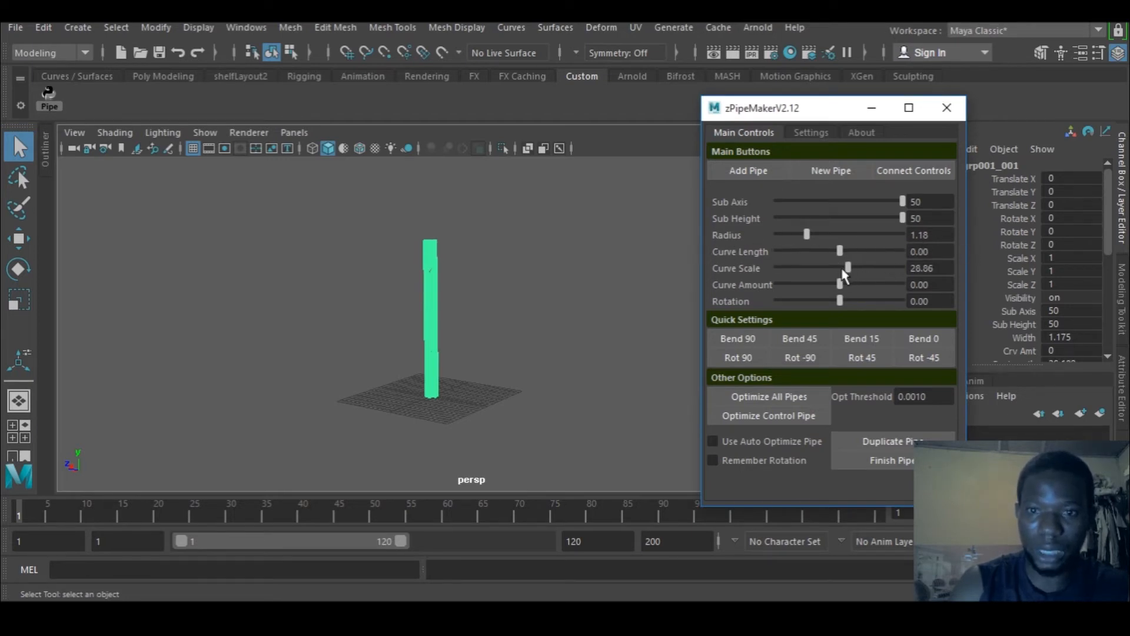
left_click_drag(846, 267, 889, 267)
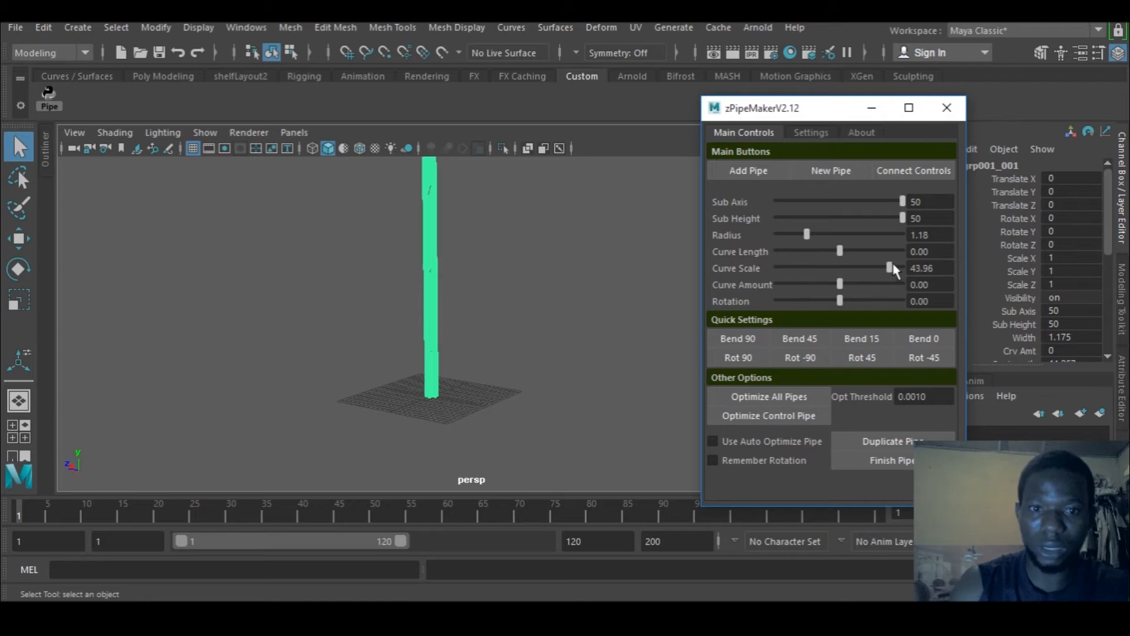
left_click_drag(888, 267, 834, 268)
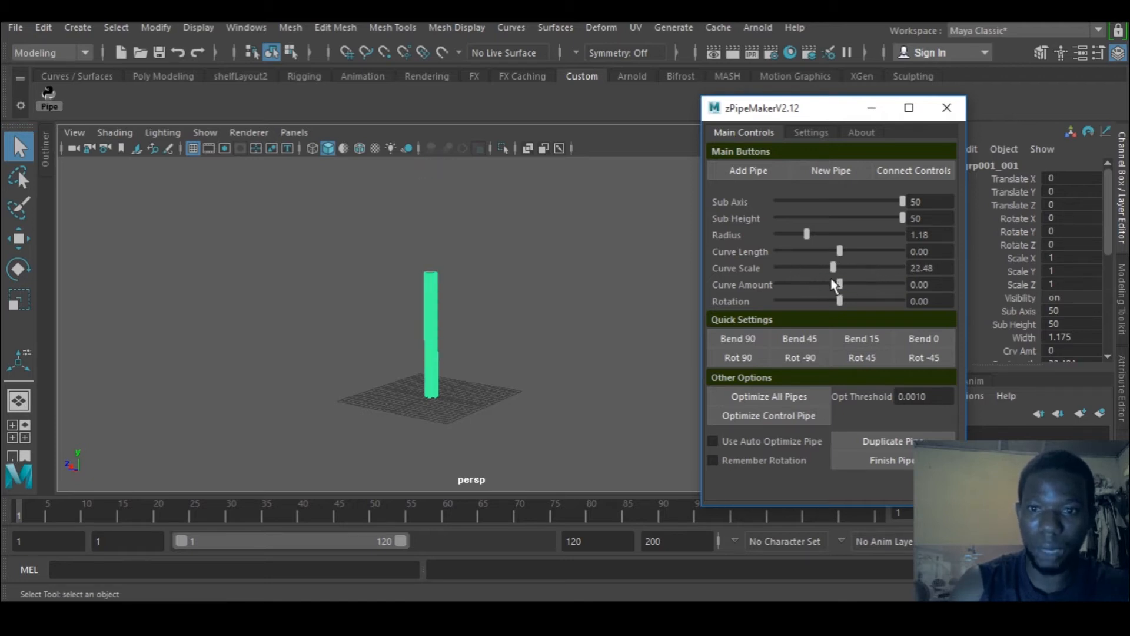
Step: Bend the pipe into a -90 degree arc and select the curved section
left_click_drag(839, 300, 845, 287)
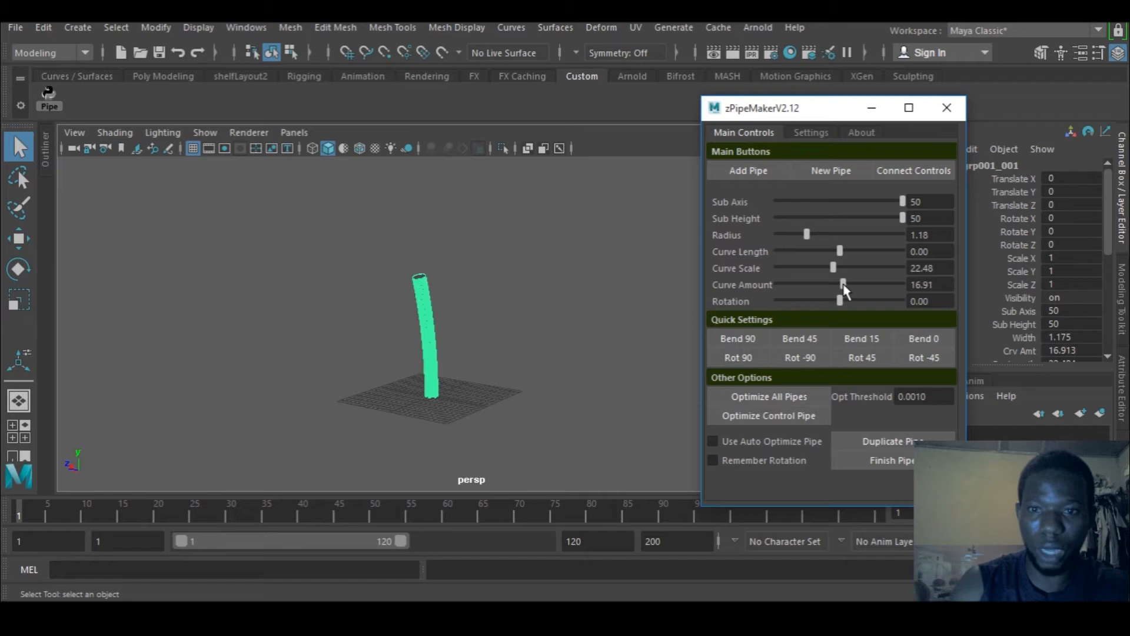
left_click_drag(843, 284, 819, 284)
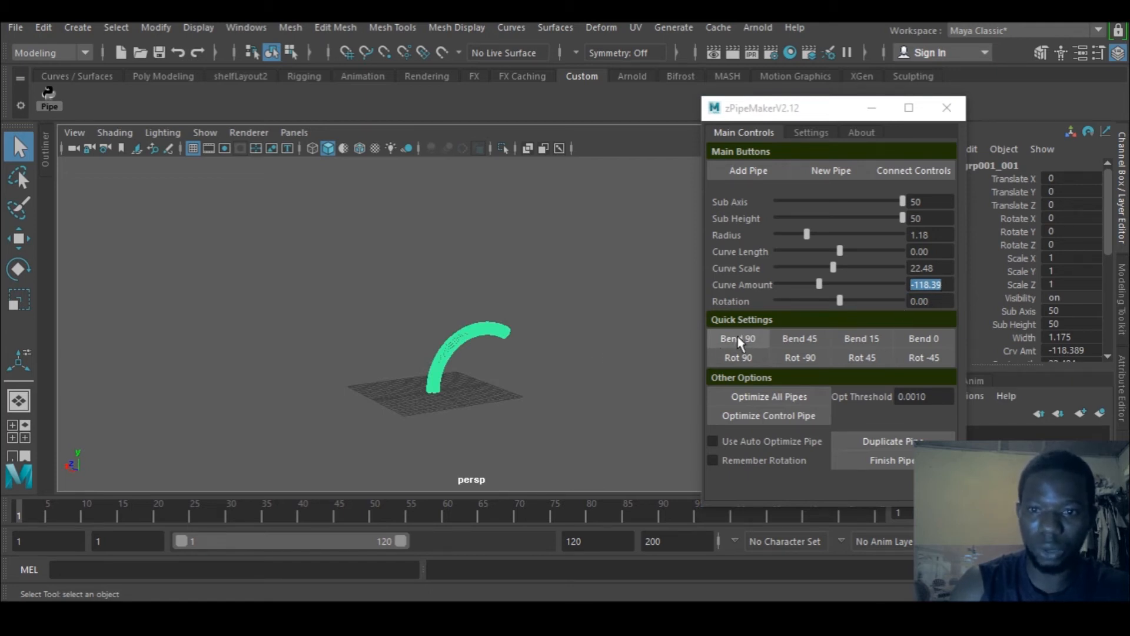
left_click(737, 338)
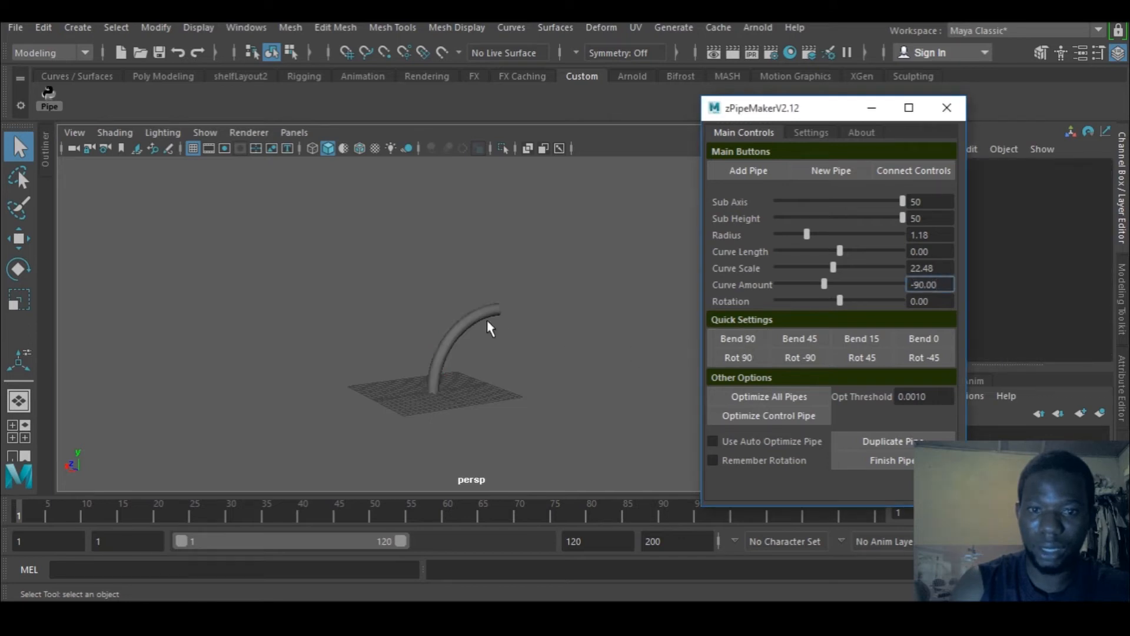
left_click_drag(489, 328, 462, 365)
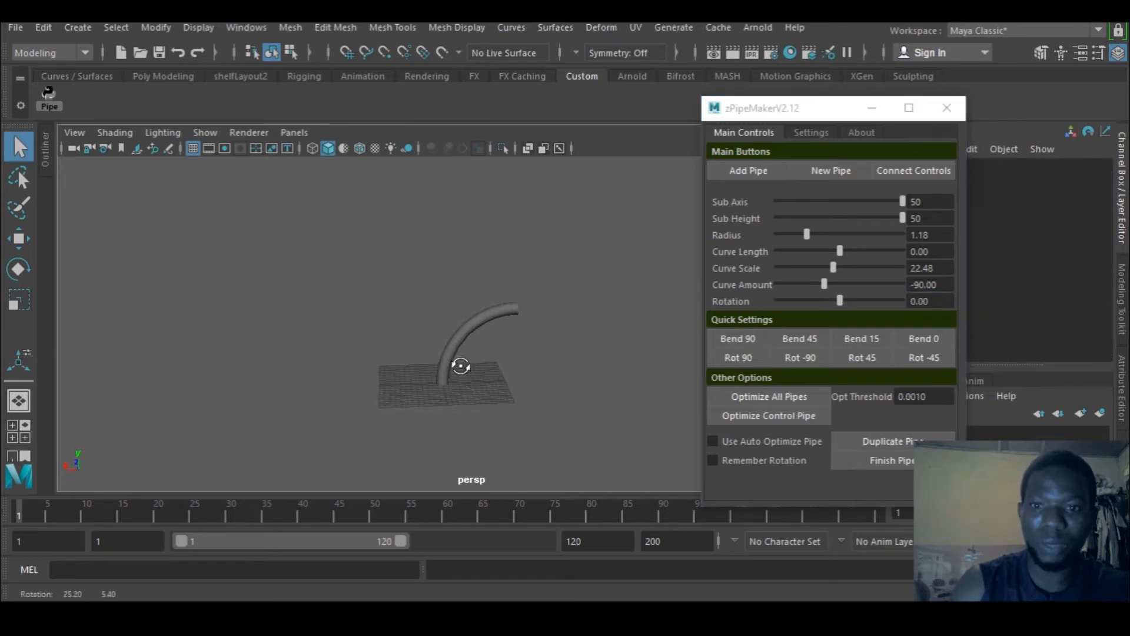
left_click(737, 338)
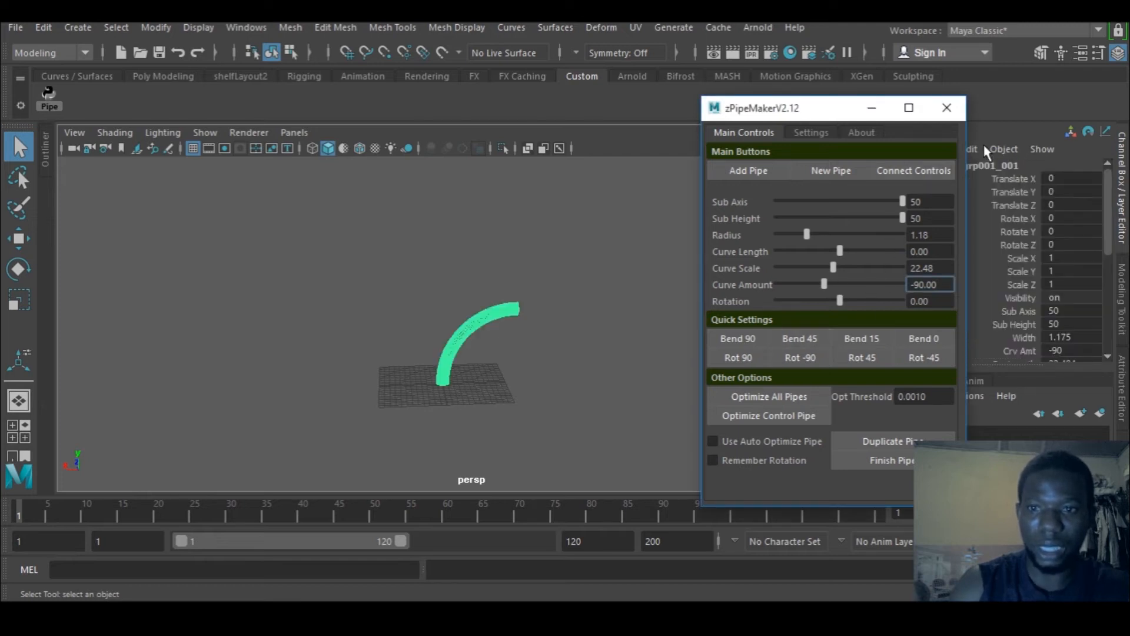
mouse_move(544, 333)
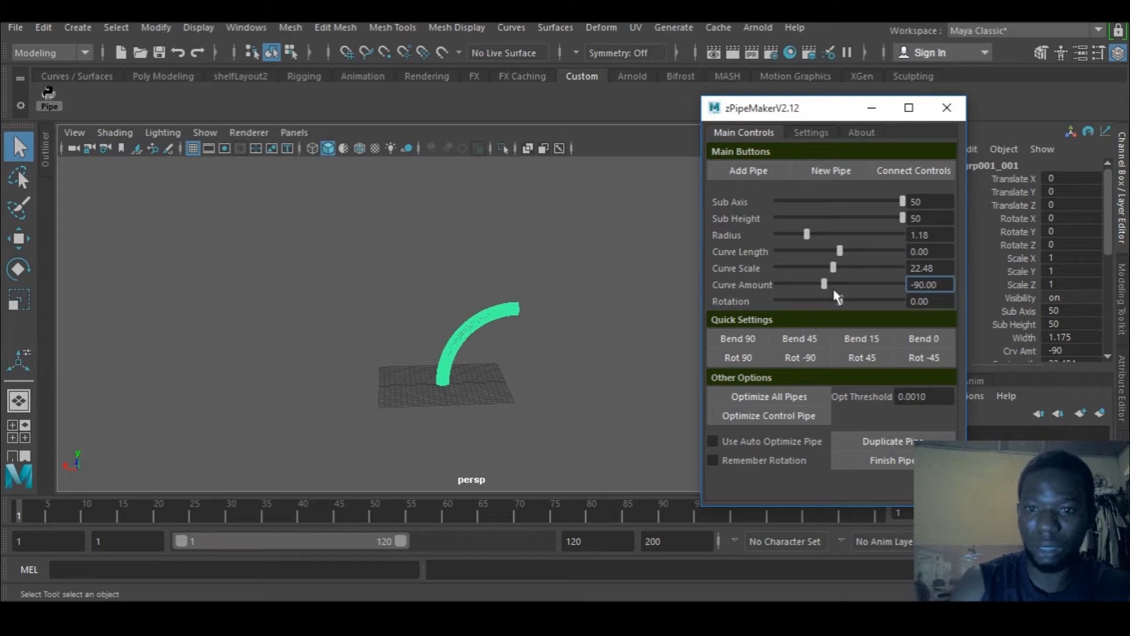
Step: Reduce the curve scale to 5.71 for a compact elbow and enter 2 in Rotation
left_click_drag(834, 268, 795, 267)
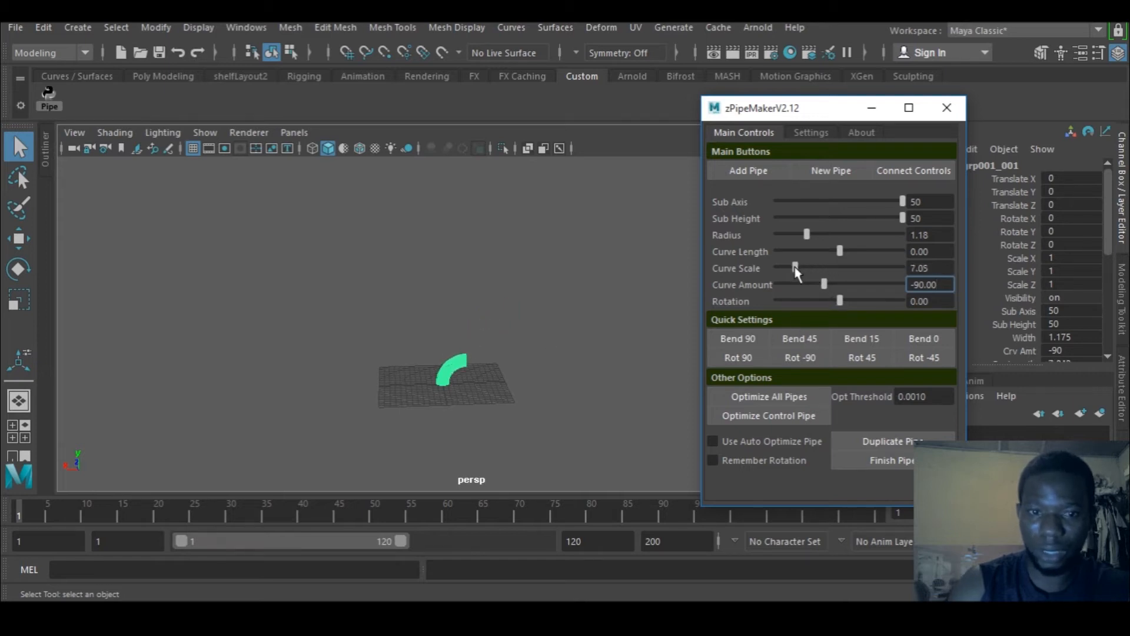
left_click_drag(795, 268, 791, 268)
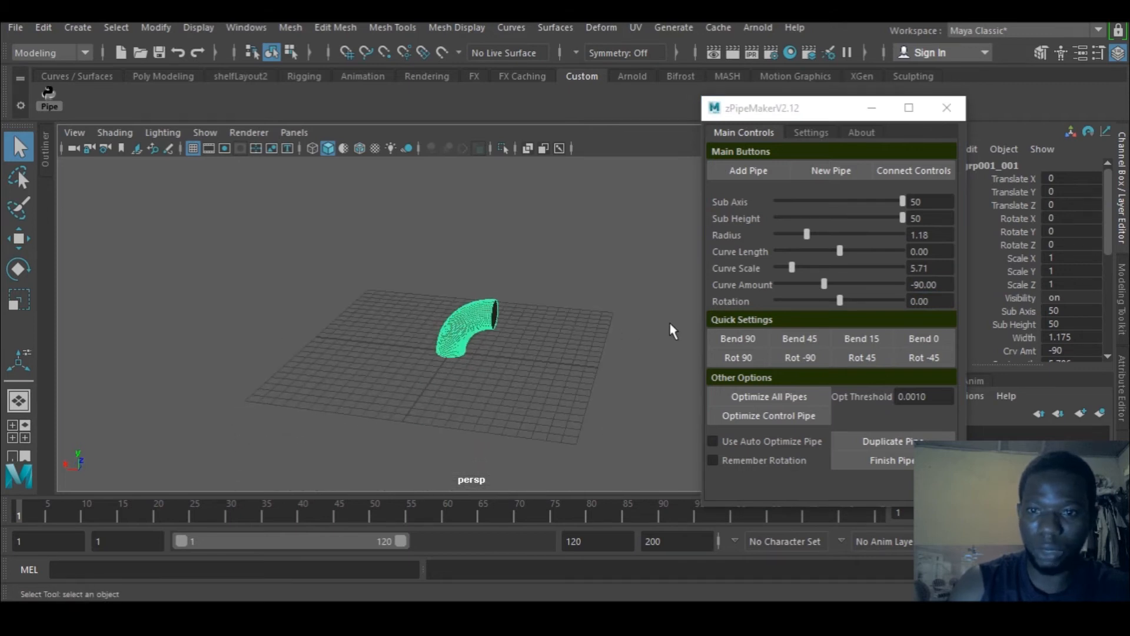
mouse_move(847, 310)
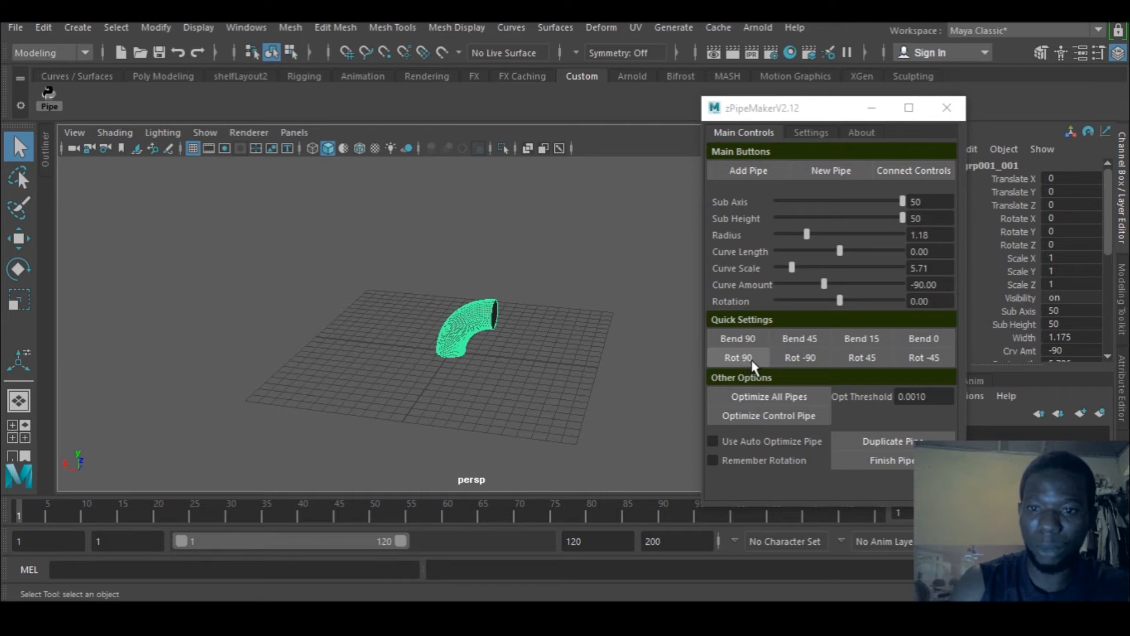
mouse_move(862, 358)
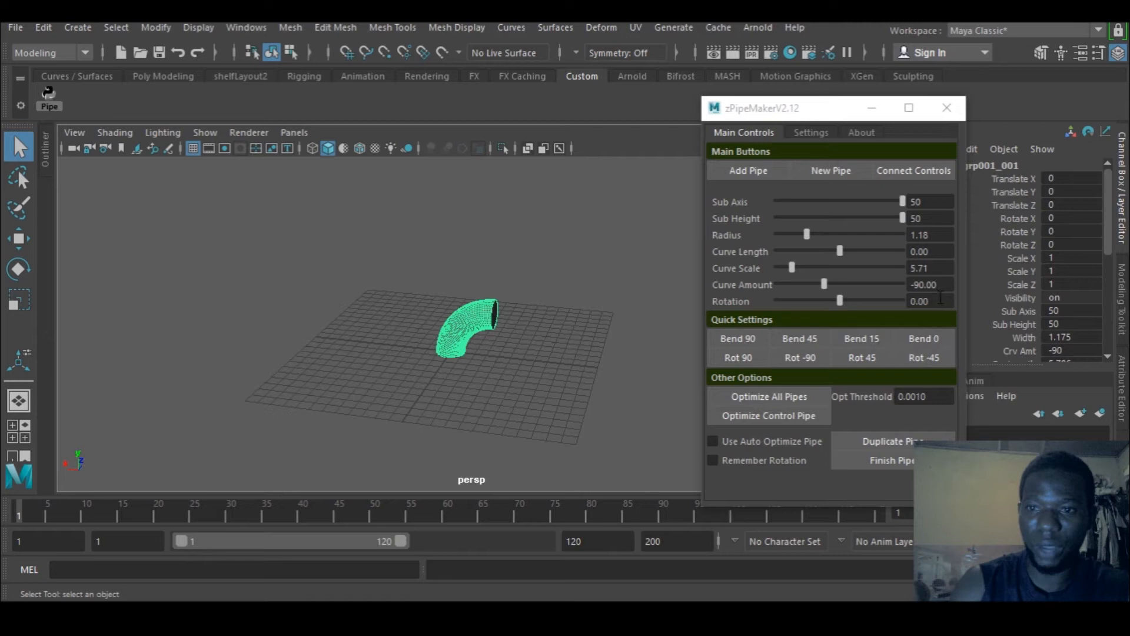
left_click(929, 300)
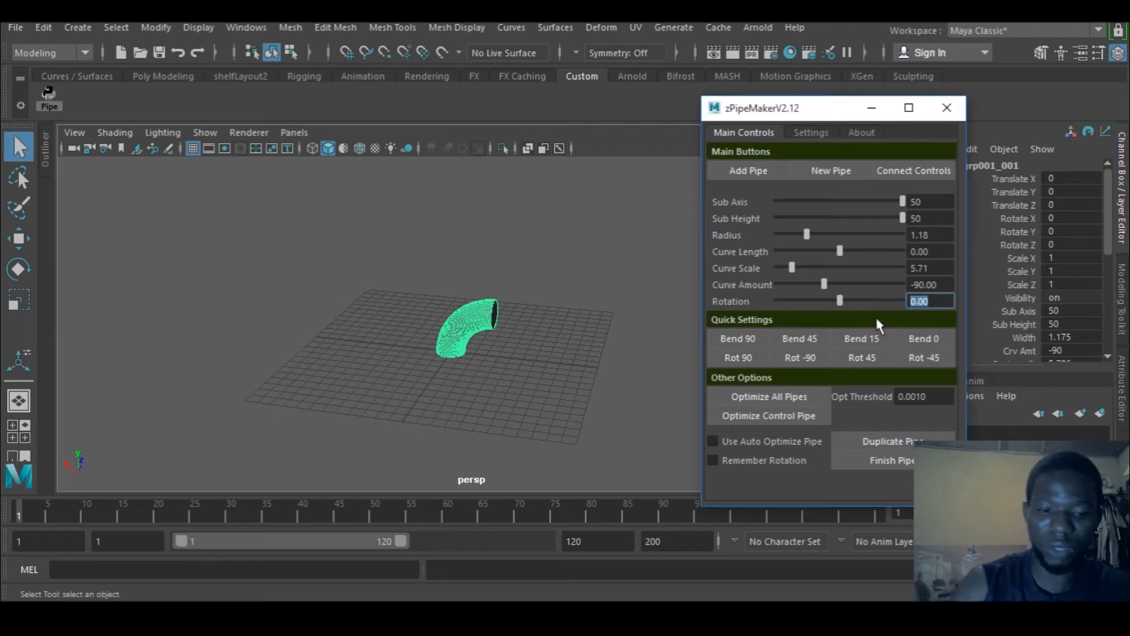
type("2")
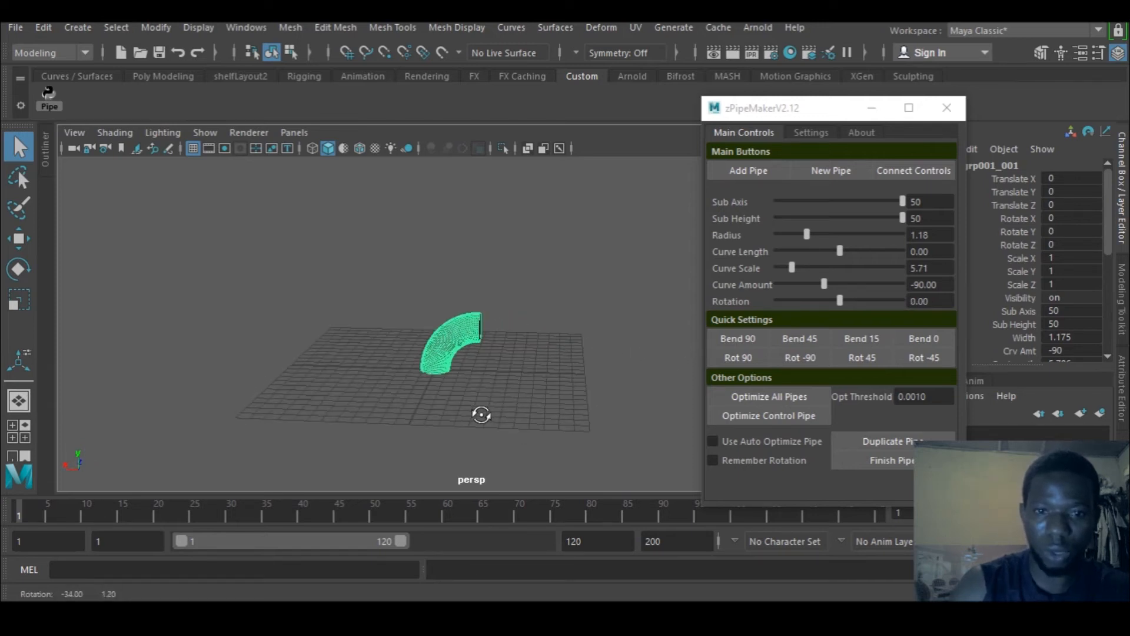
Step: Add a second pipe section continuing from the end of the elbow
left_click(748, 170)
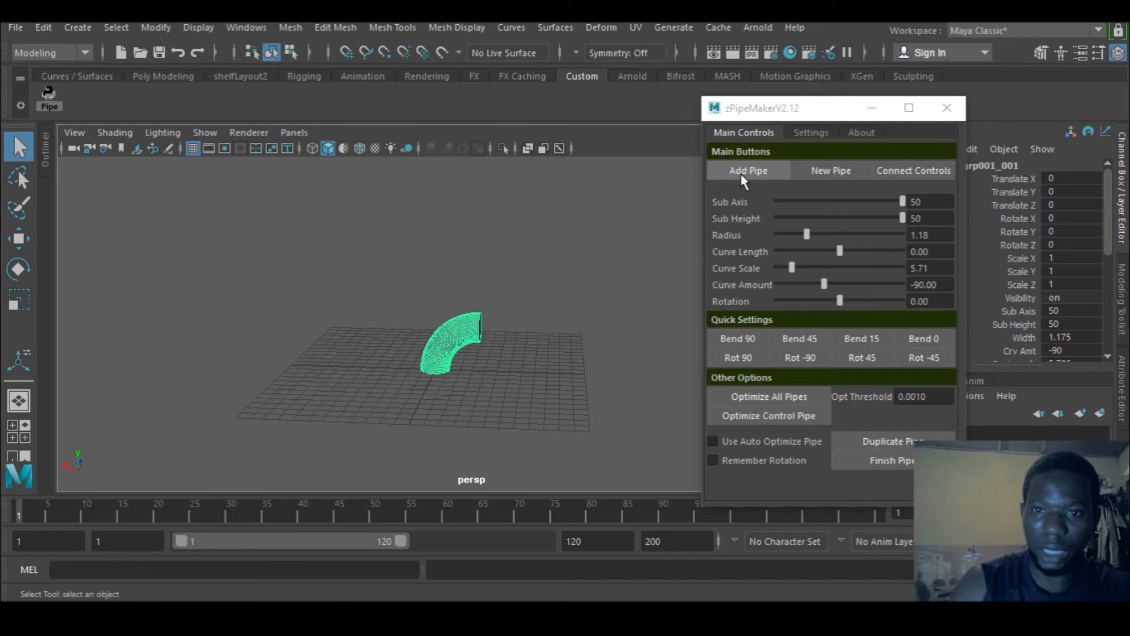
left_click(747, 169)
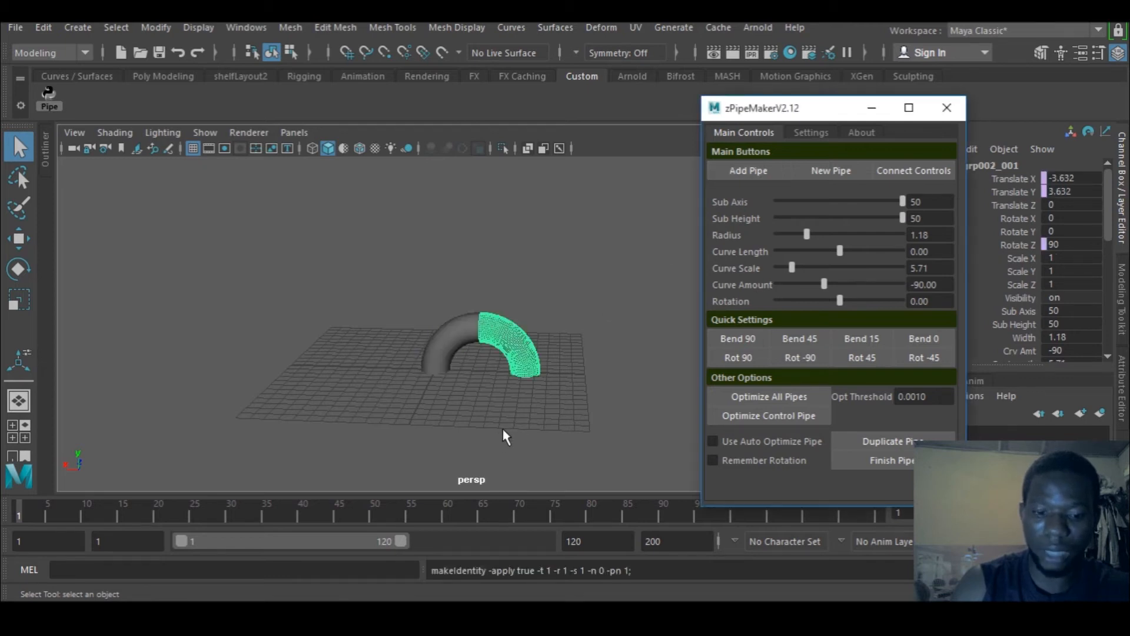
mouse_move(519, 364)
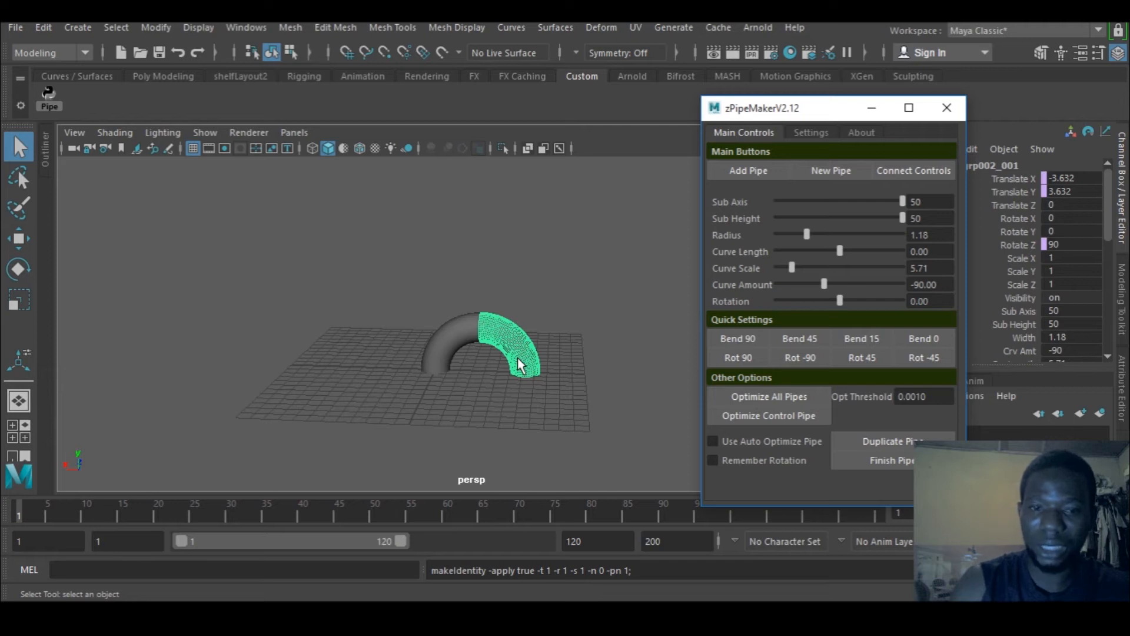
mouse_move(521, 364)
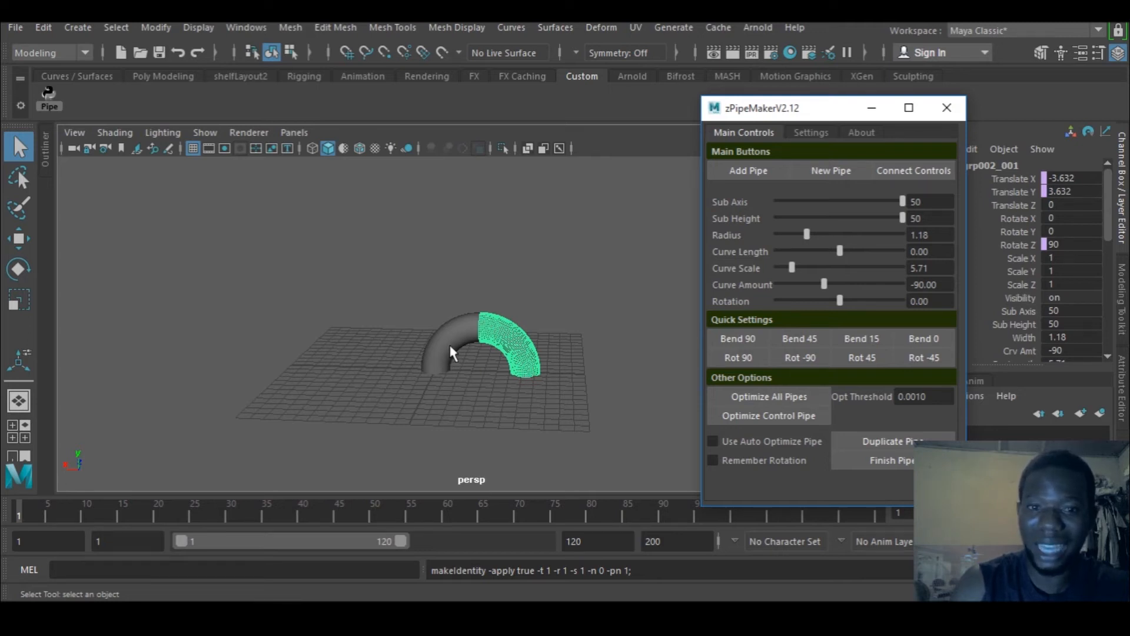
mouse_move(595, 371)
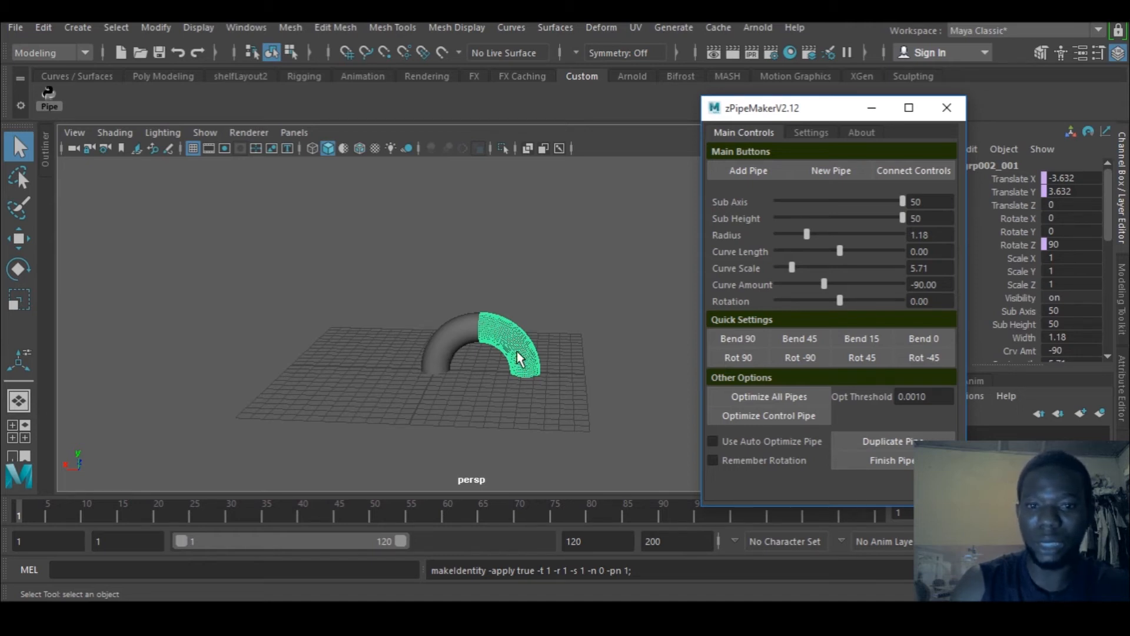
mouse_move(522, 353)
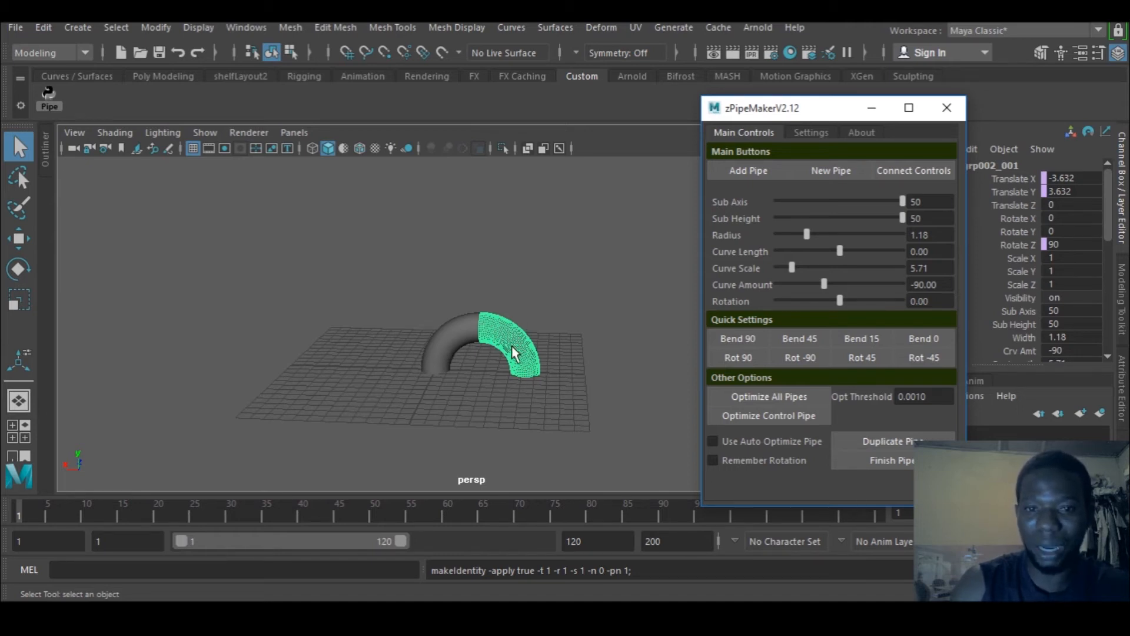
mouse_move(527, 343)
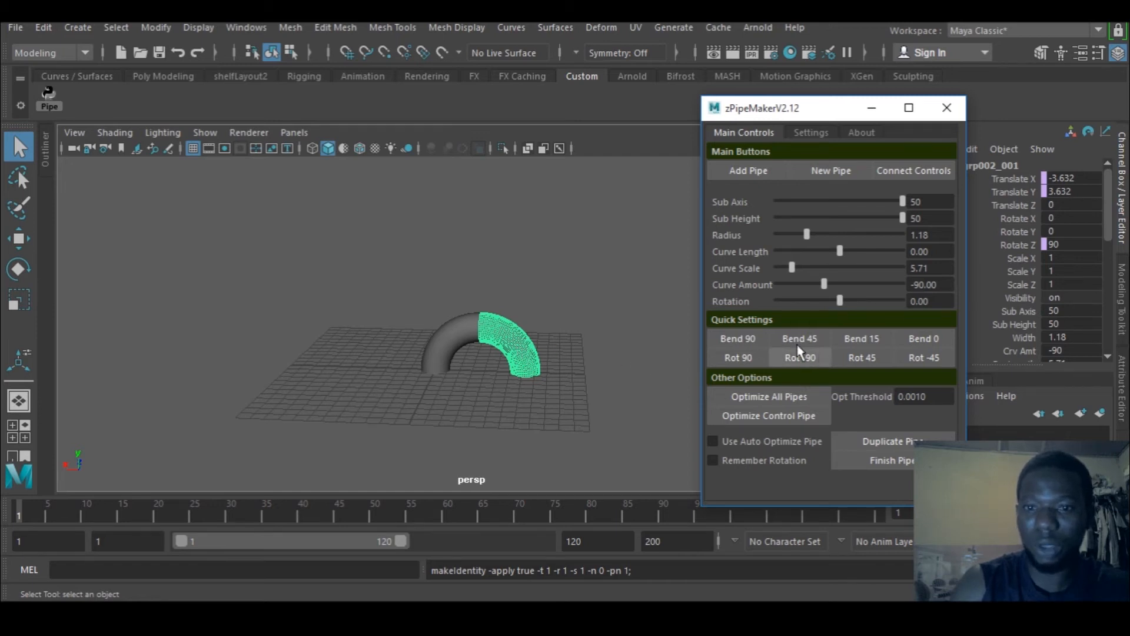
Step: Set the second section's bend to 0 so the pipe forms an L shape
left_click(862, 338)
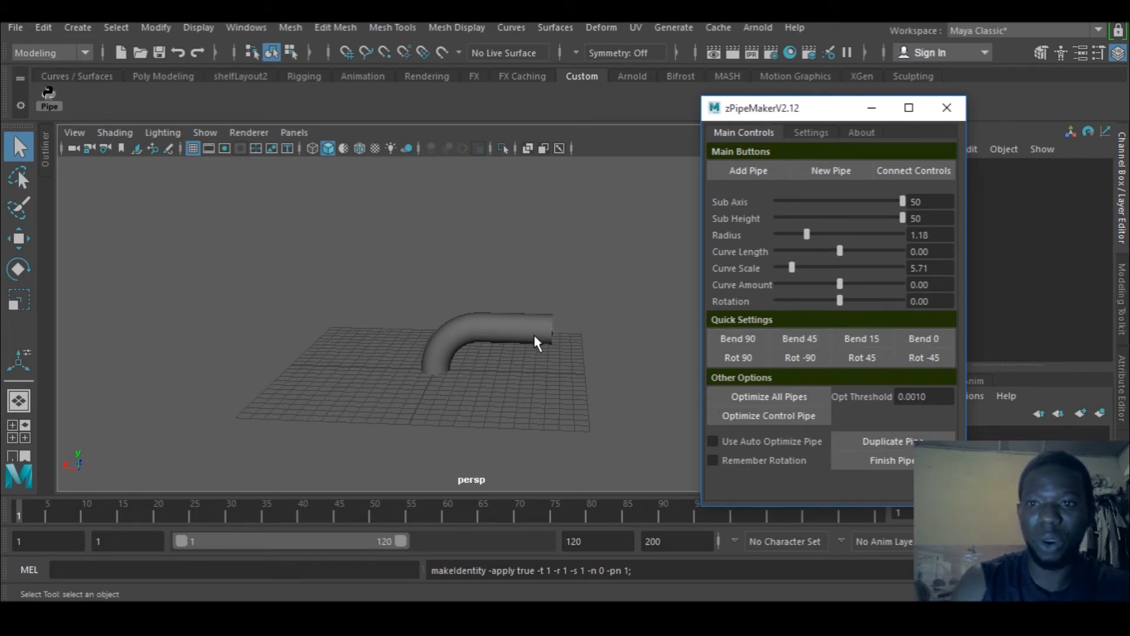
mouse_move(570, 336)
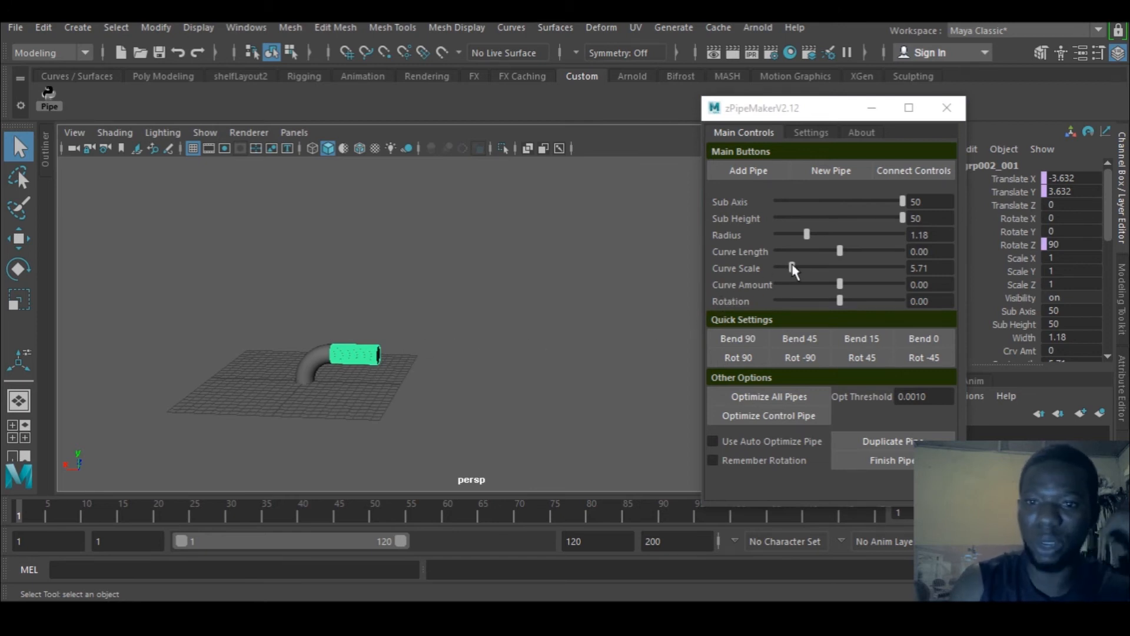
Step: Raise the straight section's curve scale to the maximum of 100
left_click_drag(792, 267, 815, 267)
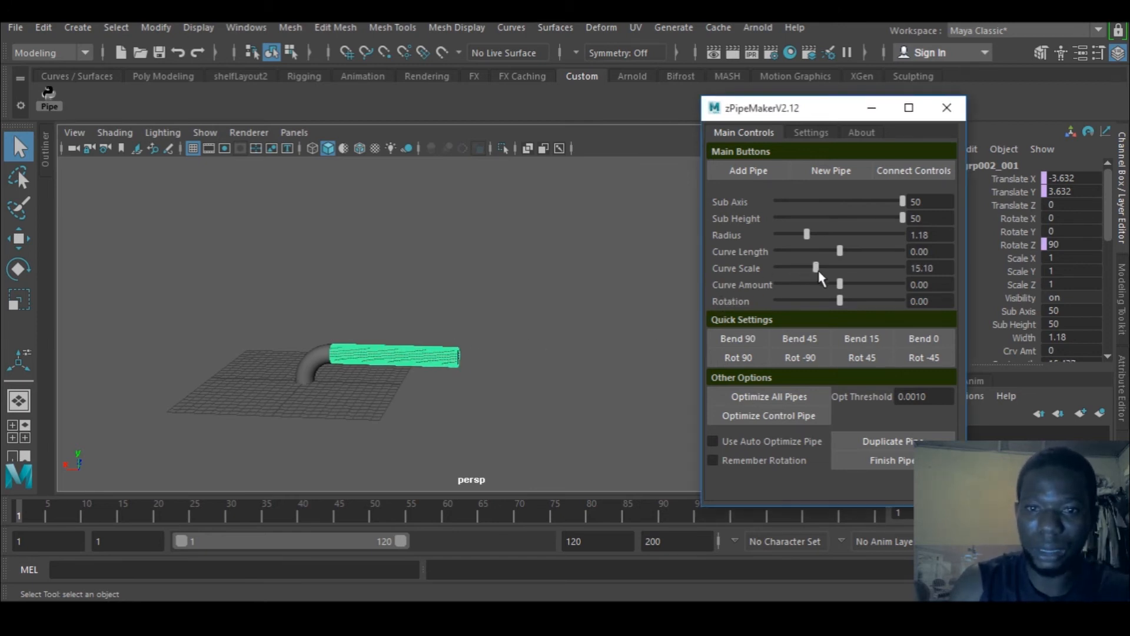
left_click_drag(817, 267, 903, 267)
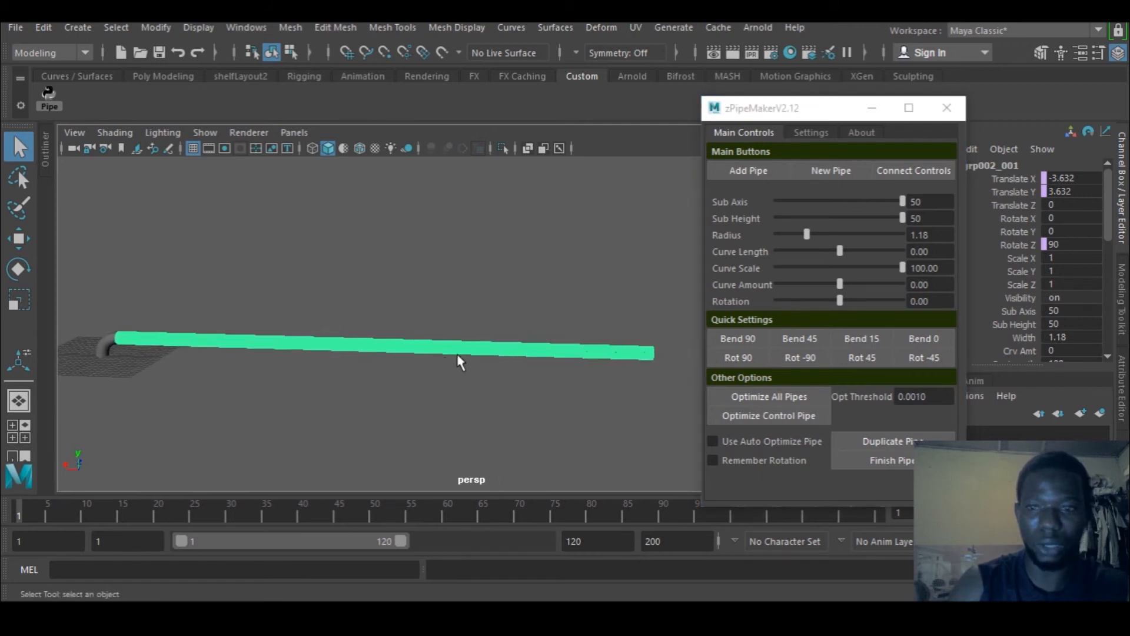
mouse_move(505, 340)
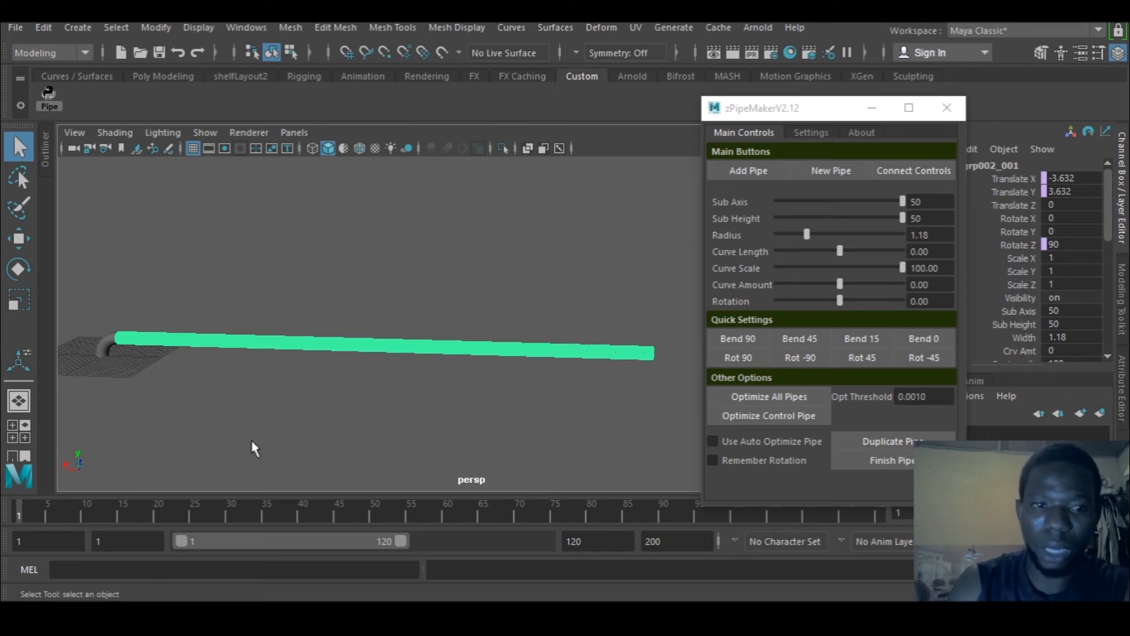
mouse_move(887, 219)
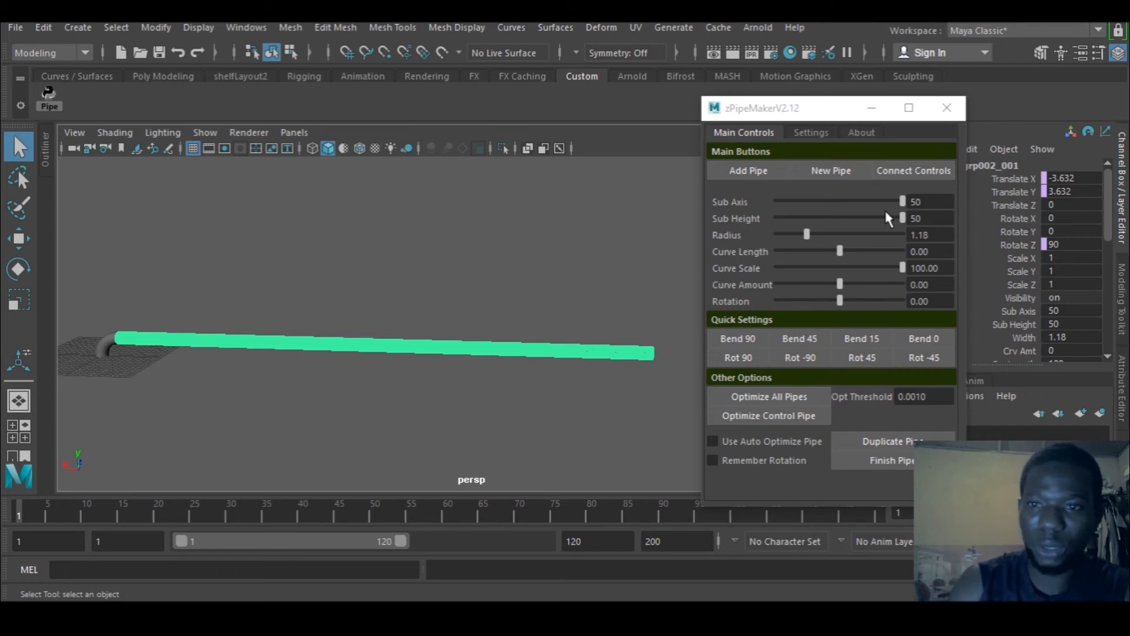
mouse_move(864, 207)
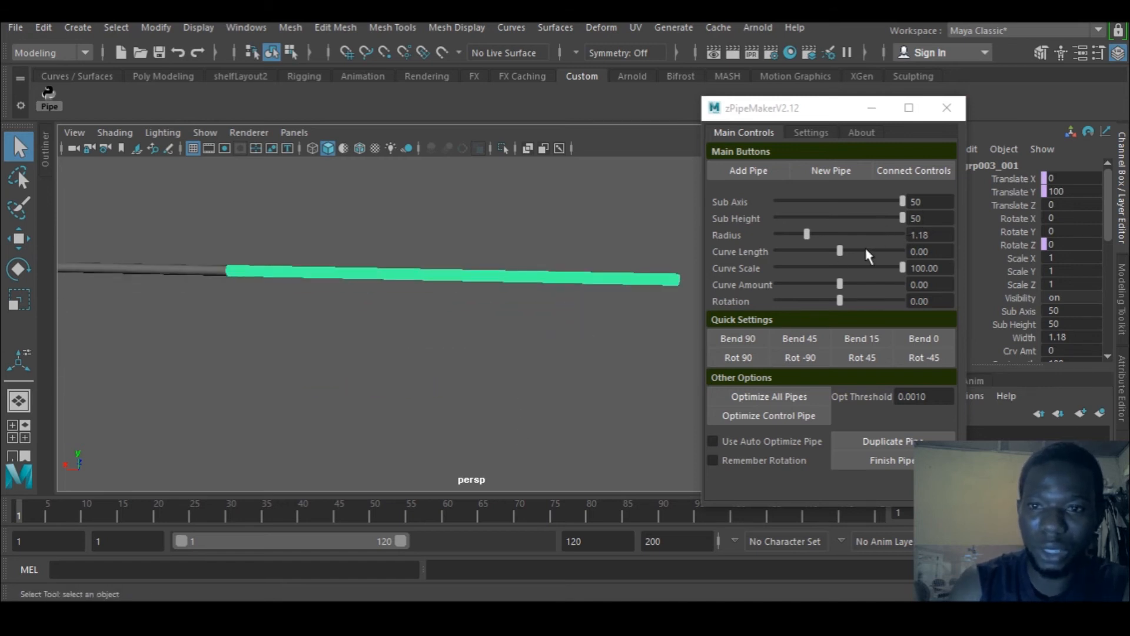
Step: Shrink the newest section to a short stub and bend it 90 degrees
left_click_drag(902, 268, 844, 269)
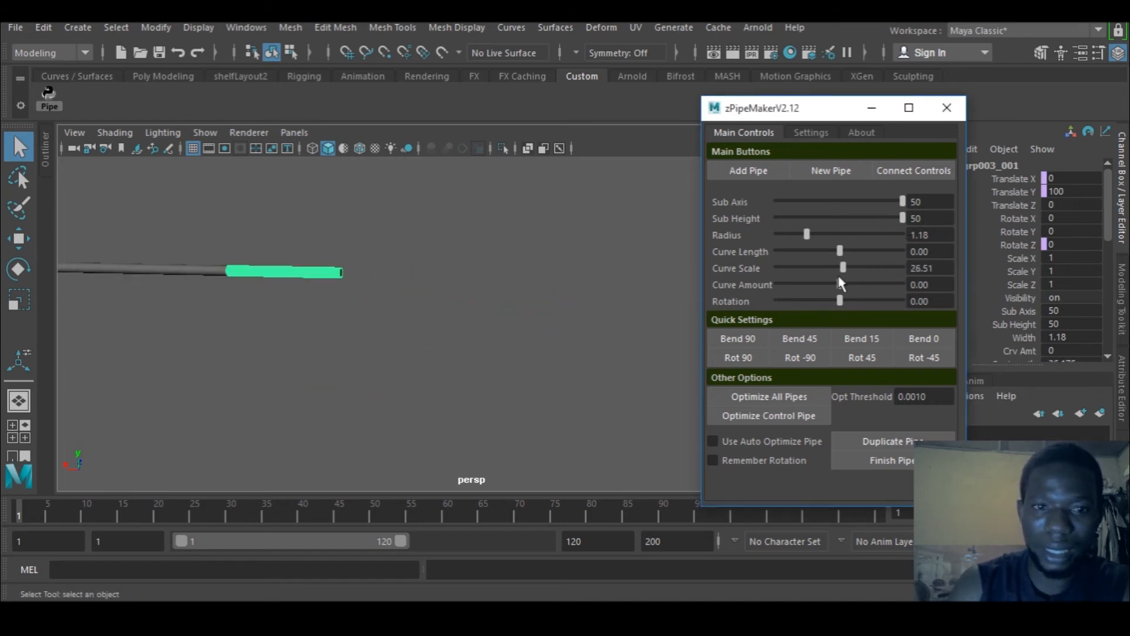
left_click_drag(843, 268, 792, 267)
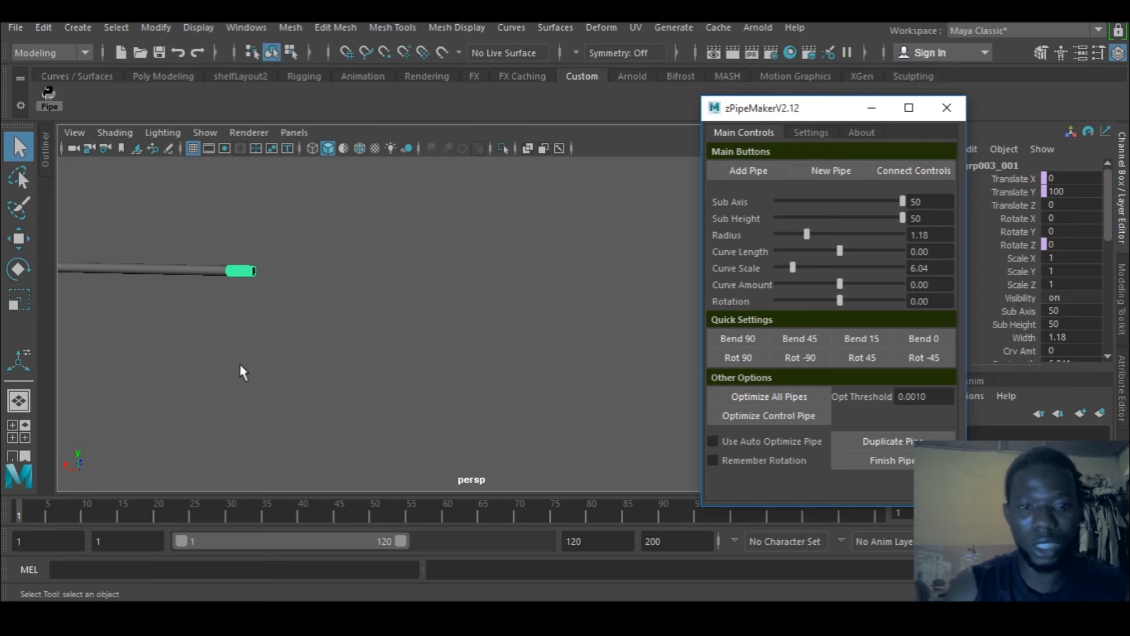
left_click(737, 340)
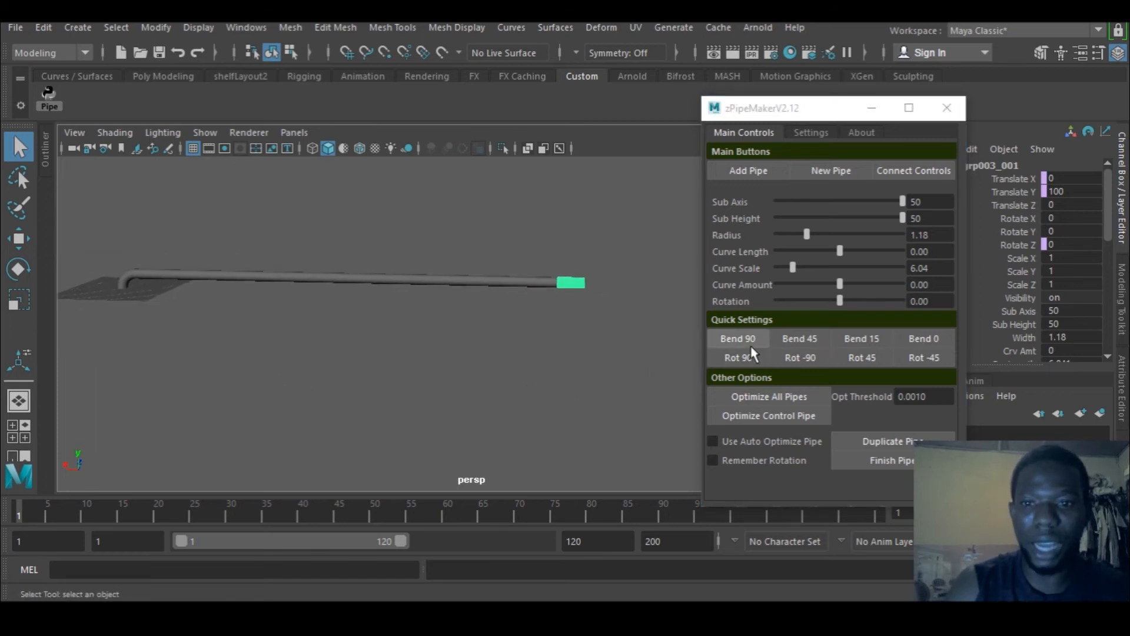
left_click(738, 338)
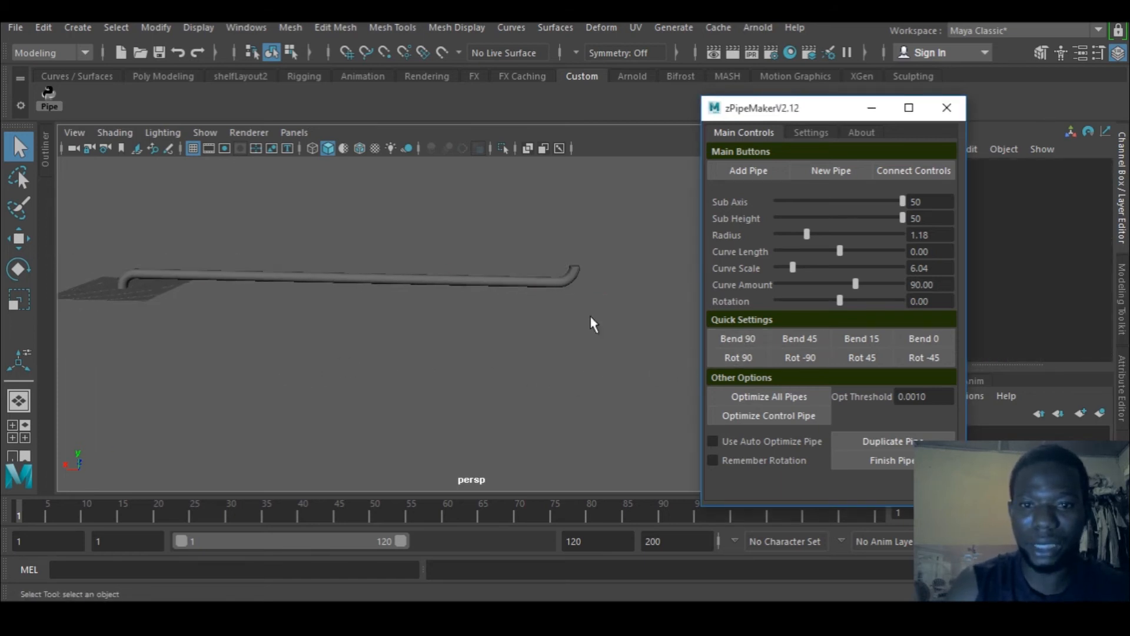
Step: Inspect the new bend and attach another pipe section beyond it
left_click_drag(591, 322, 551, 433)
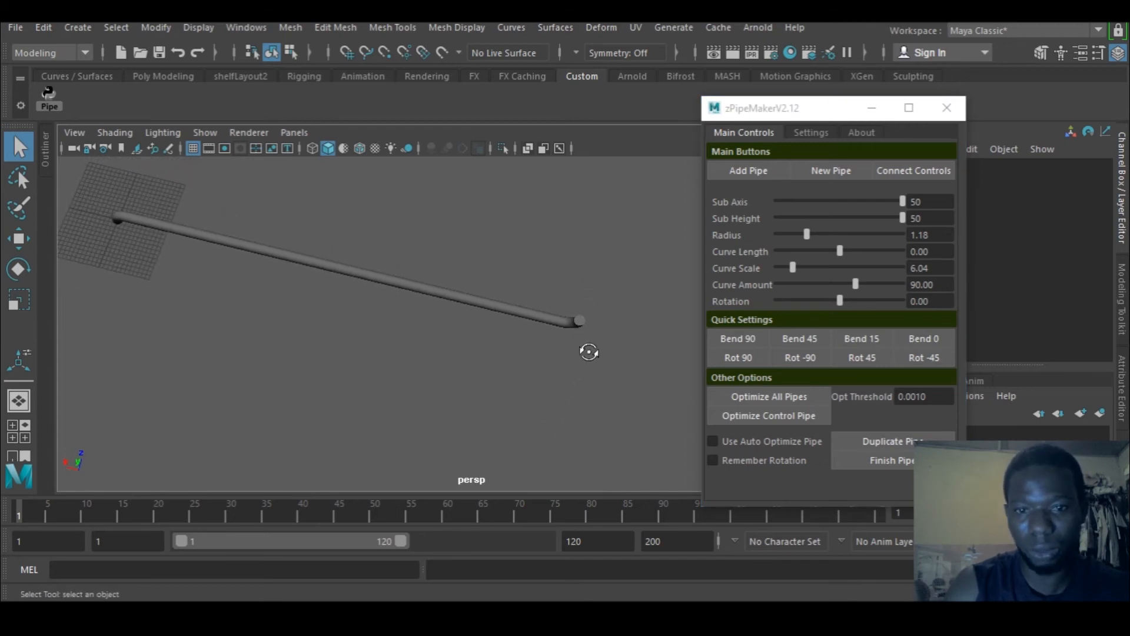
left_click_drag(587, 352, 563, 333)
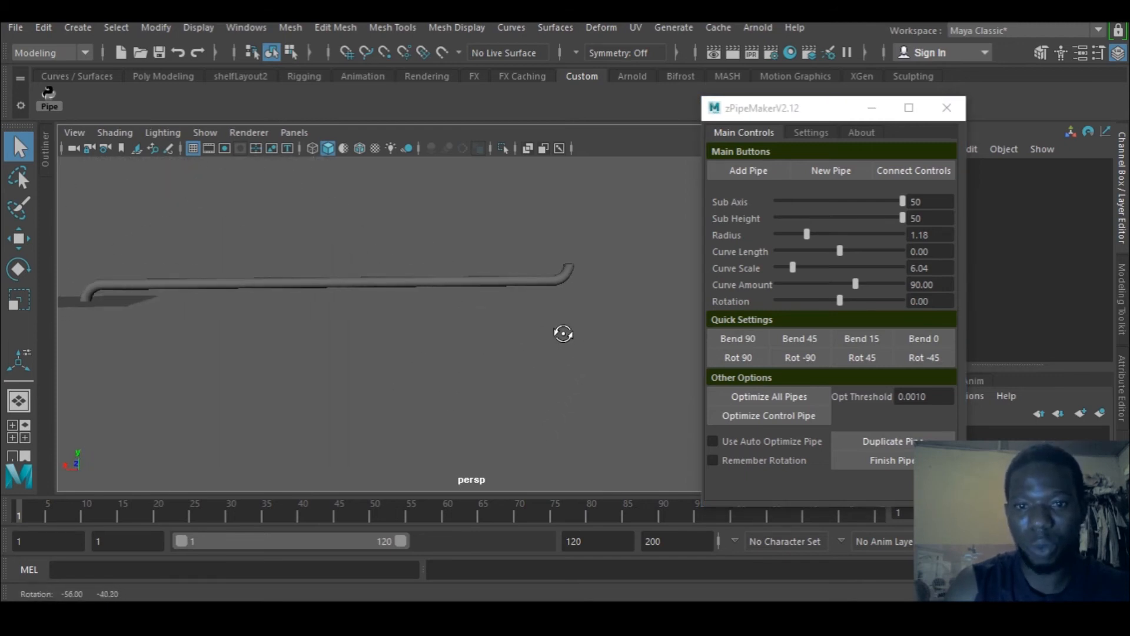
left_click(737, 358)
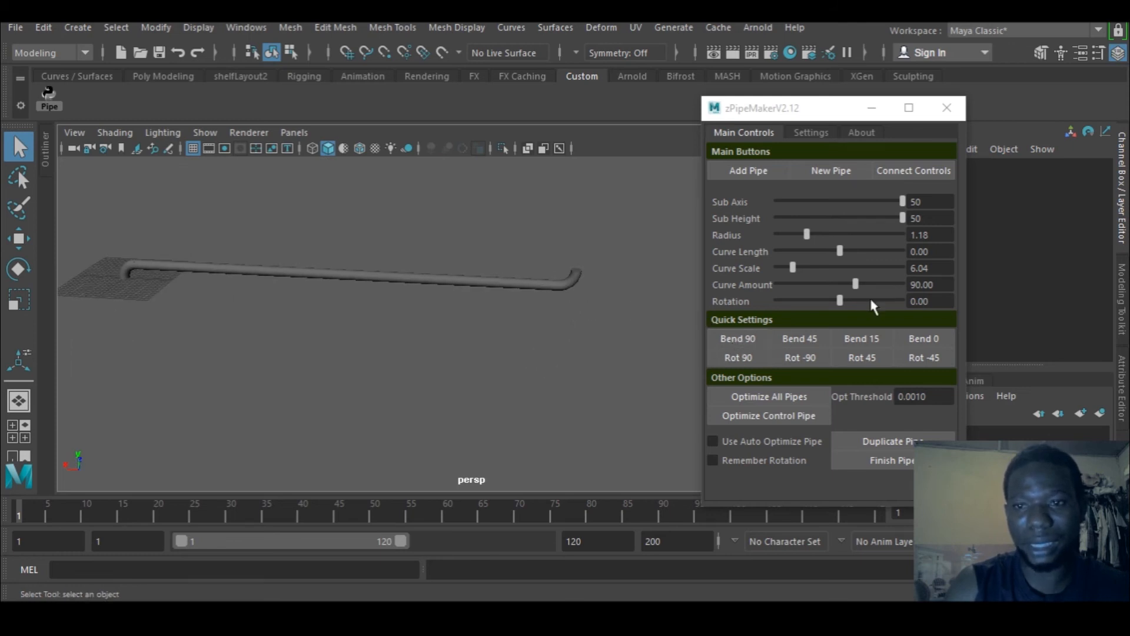
left_click(569, 278)
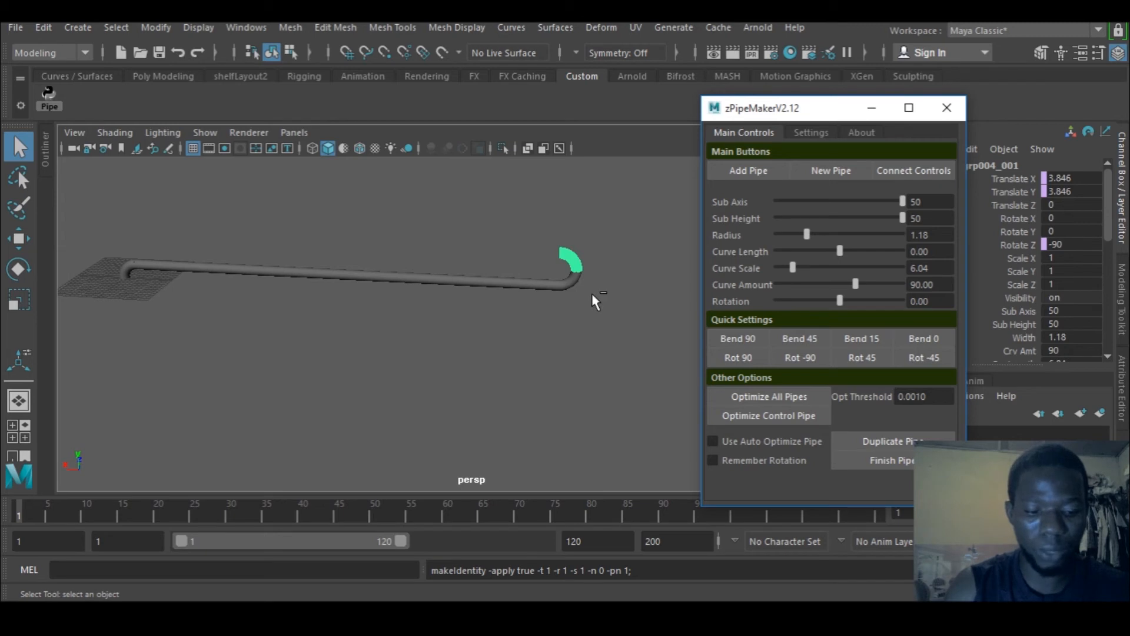
Step: Undo the extra bend piece and dismiss the Object Doesn't Exist warning after a first Rot 90
left_click(737, 358)
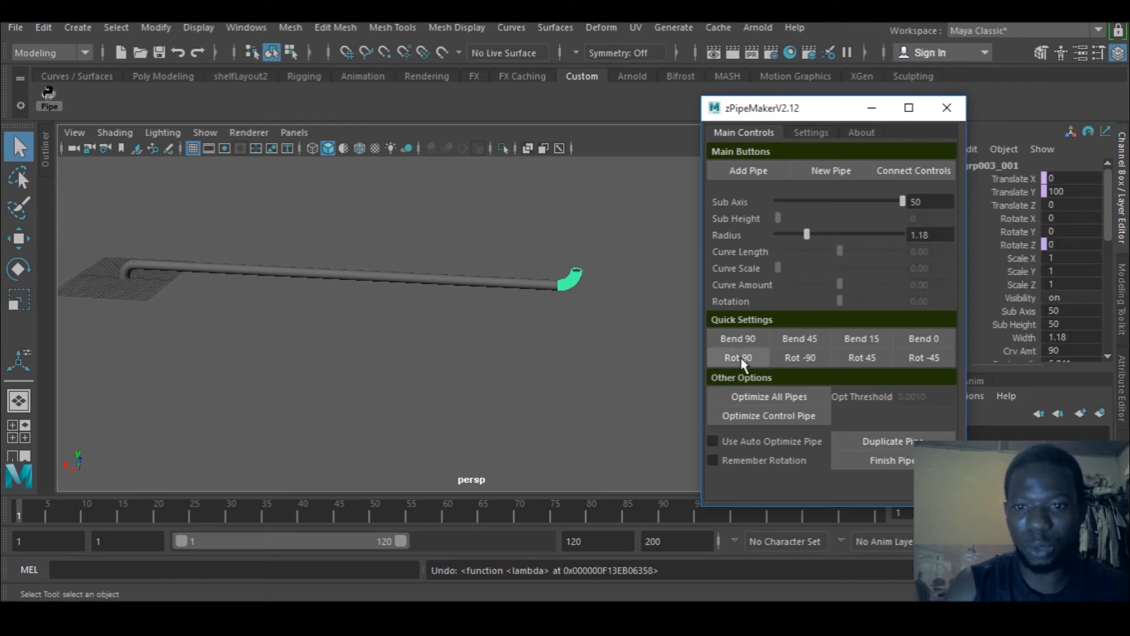
left_click(737, 358)
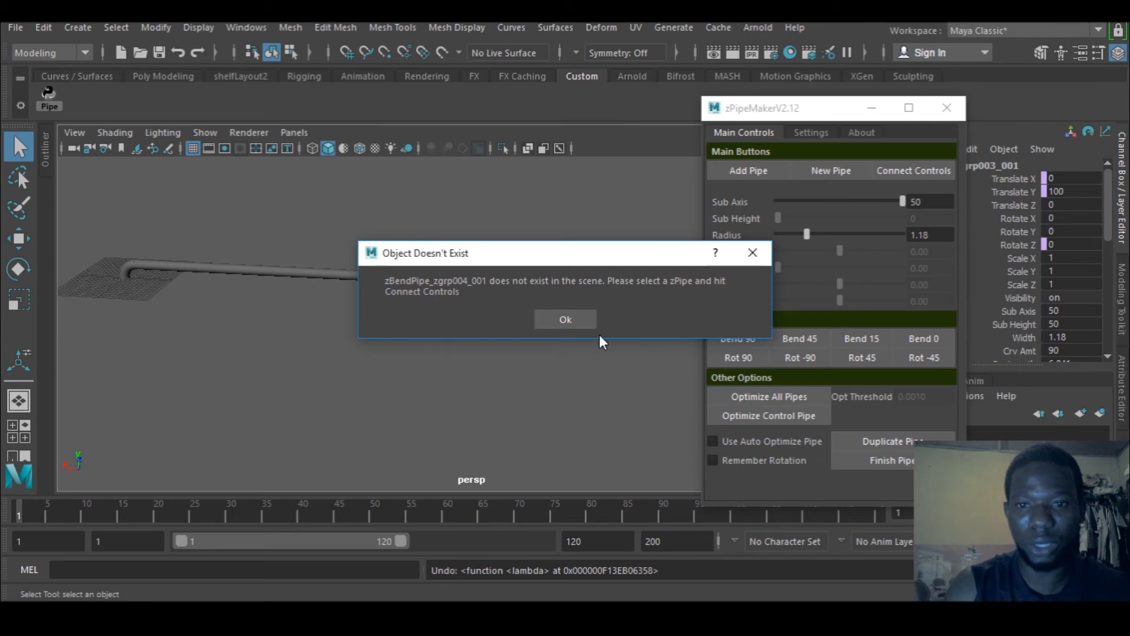
left_click(565, 319)
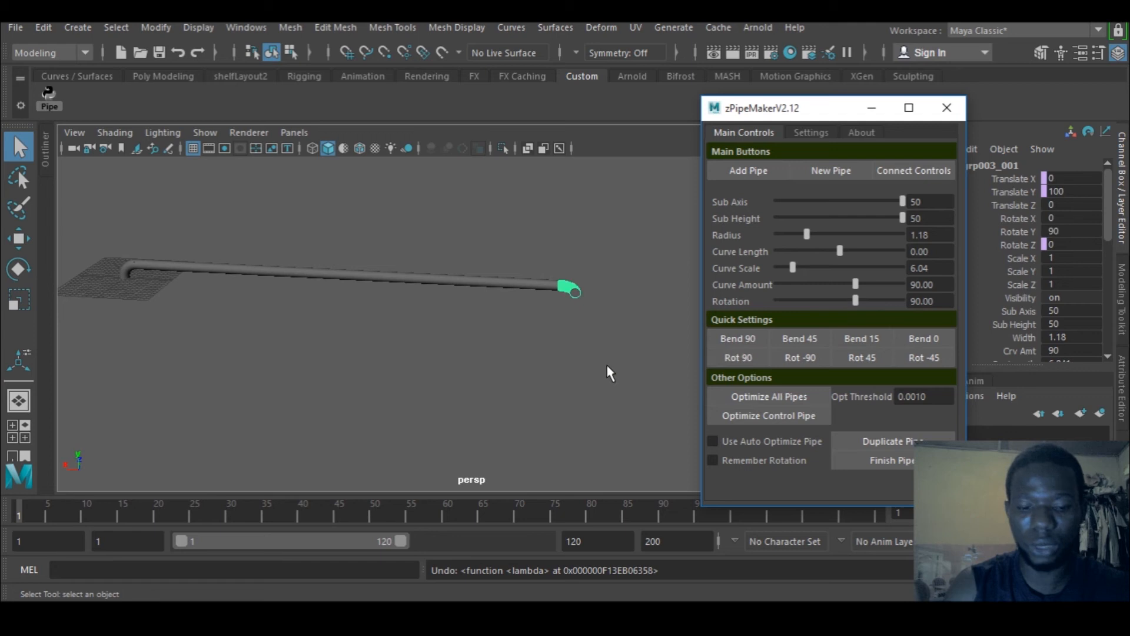
Step: Rotate the end elbow two more quarter-turns to 450 degrees so its bend faces the other way
left_click(737, 356)
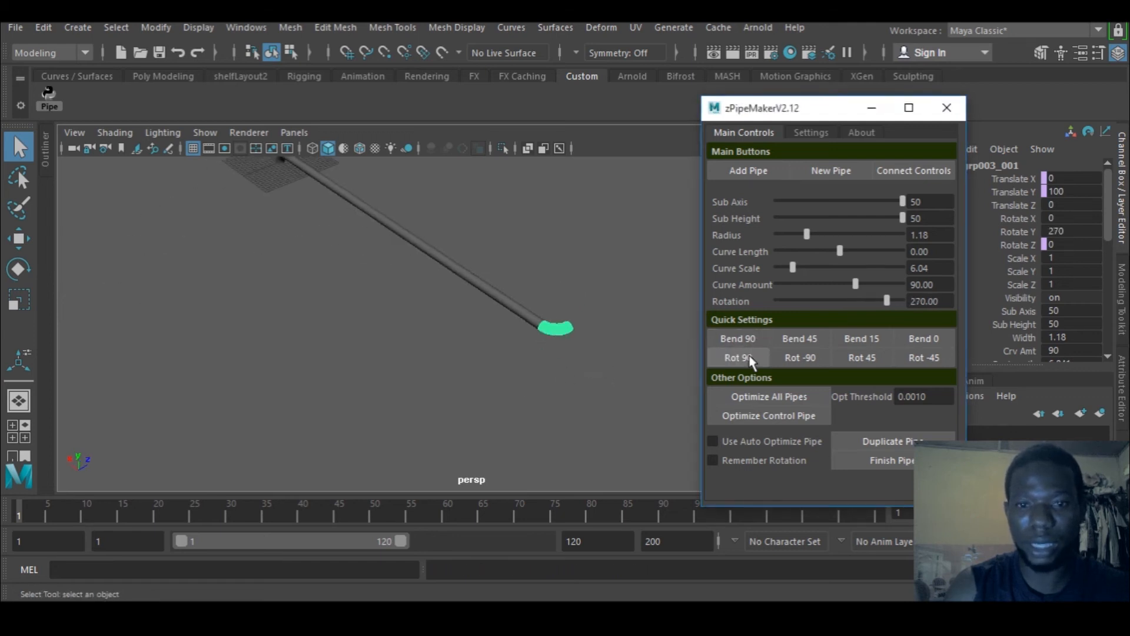
left_click(737, 357)
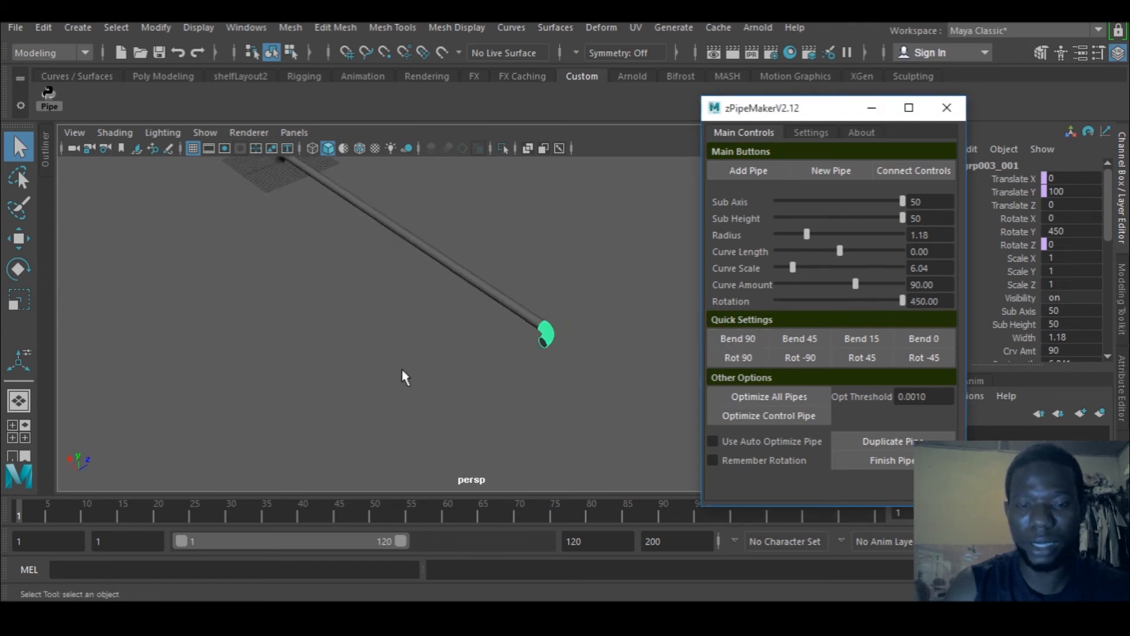
left_click_drag(404, 375, 531, 398)
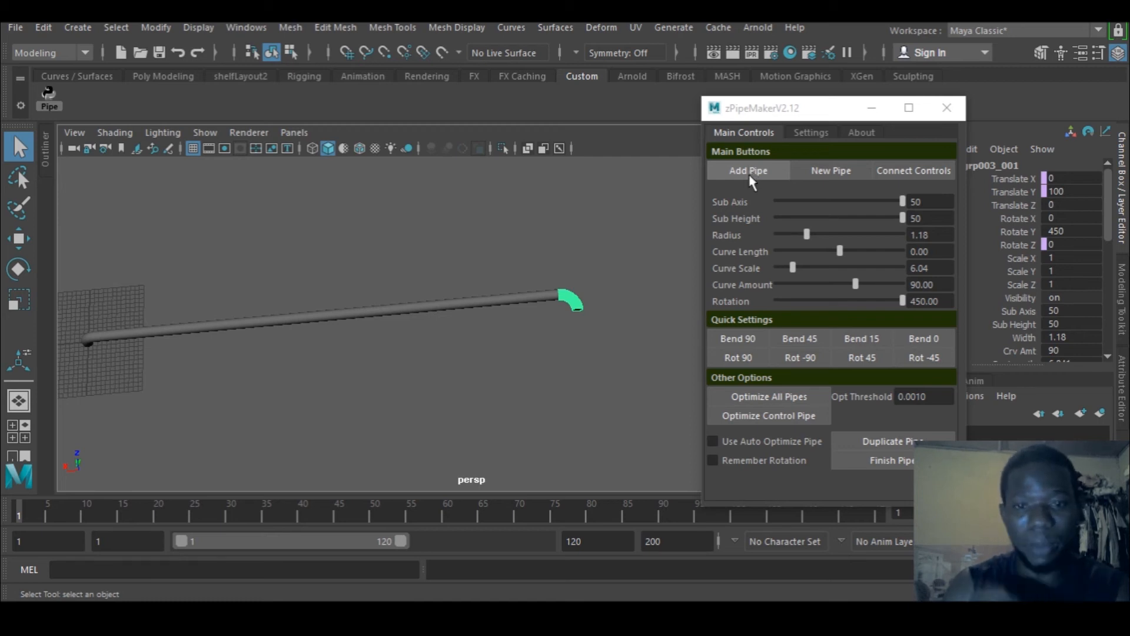
Step: Add a fourth pipe section with Bend 0 and stretch it to curve scale 100 alongside the run
left_click(748, 170)
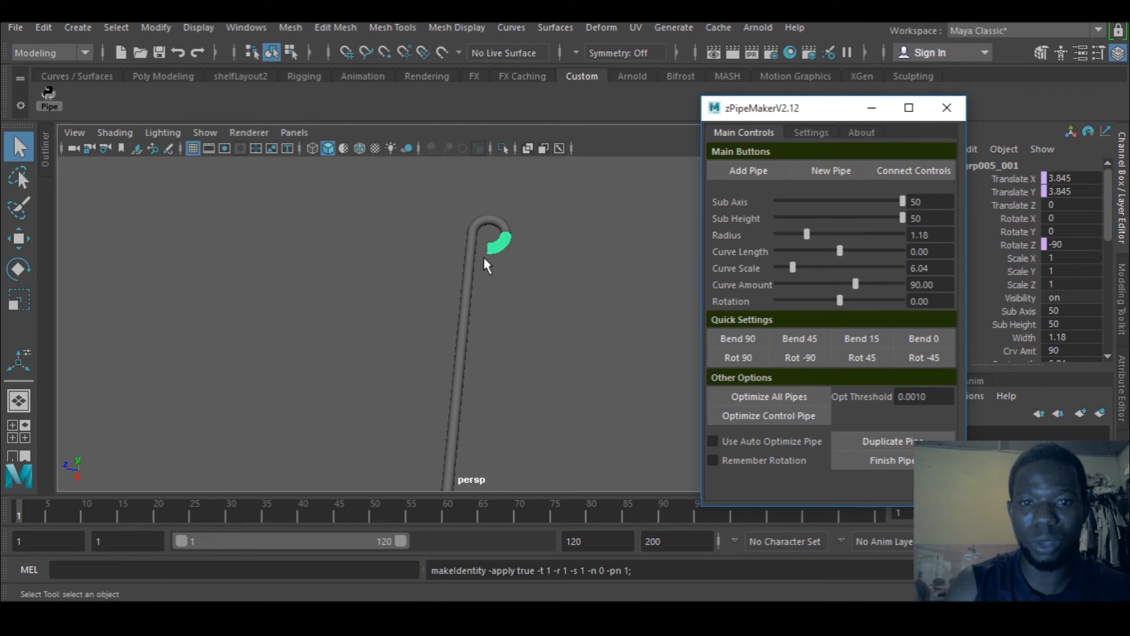
mouse_move(583, 329)
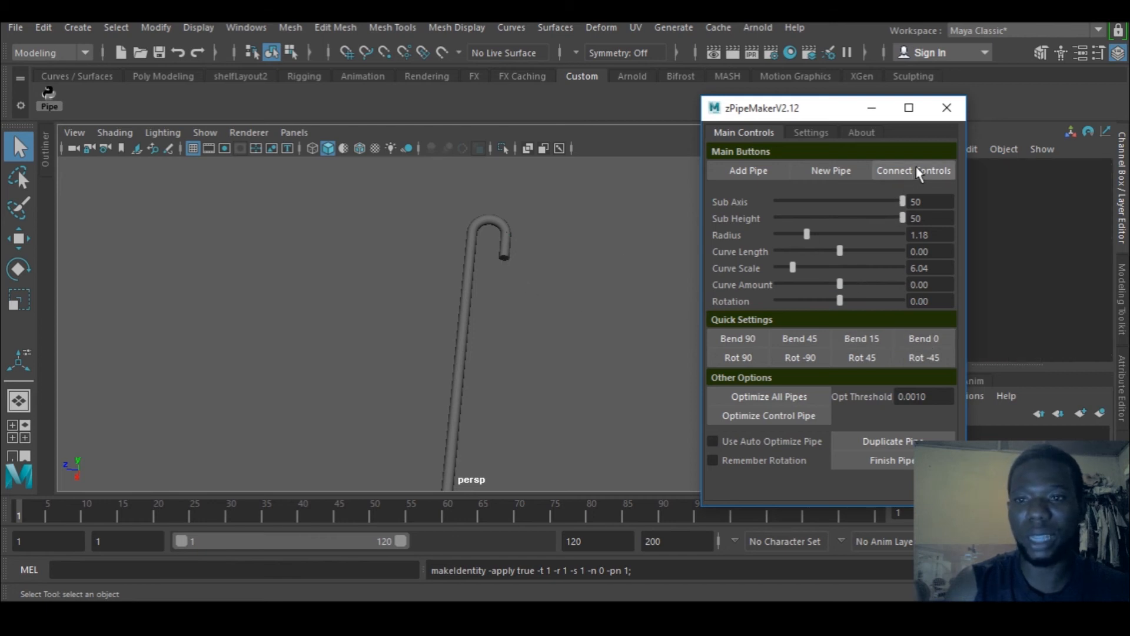
left_click(912, 170)
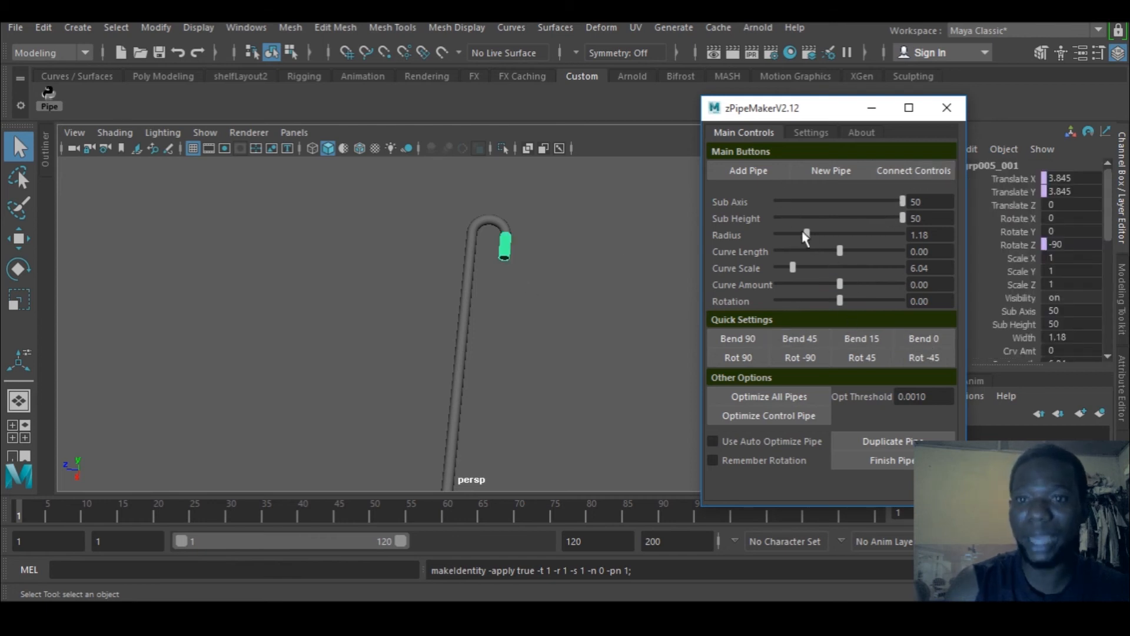
left_click_drag(792, 267, 901, 268)
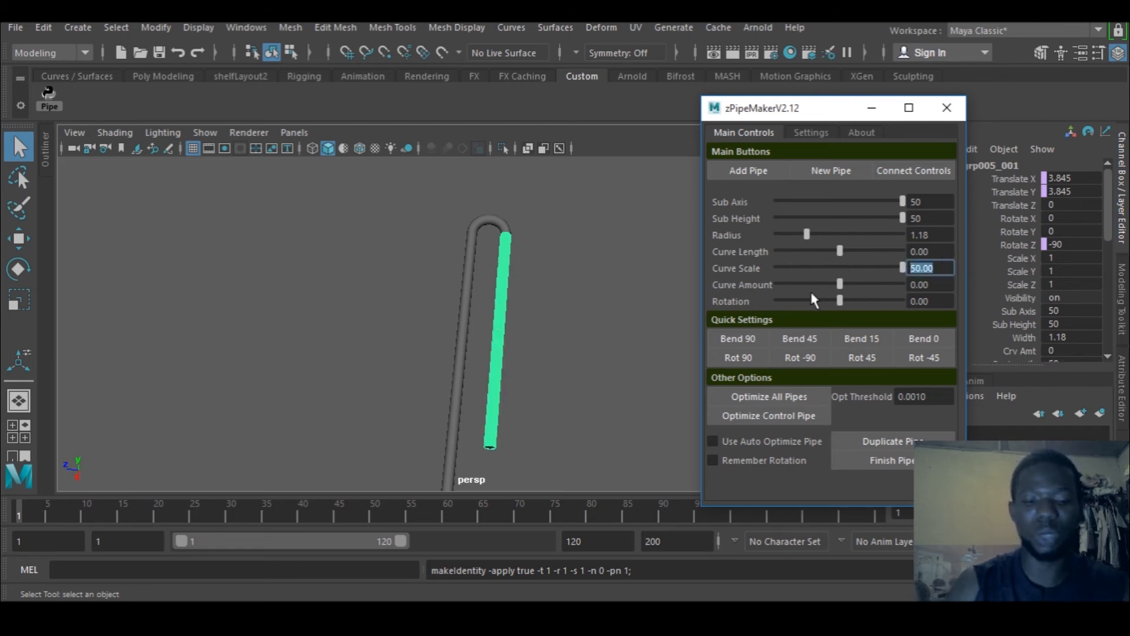
type("100")
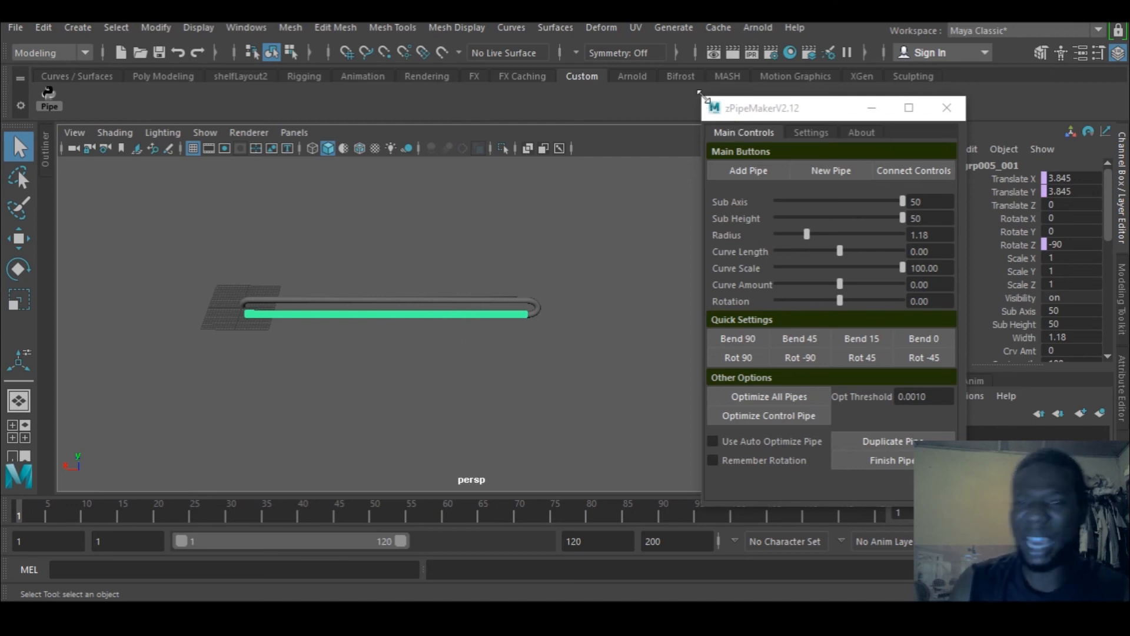
mouse_move(426, 315)
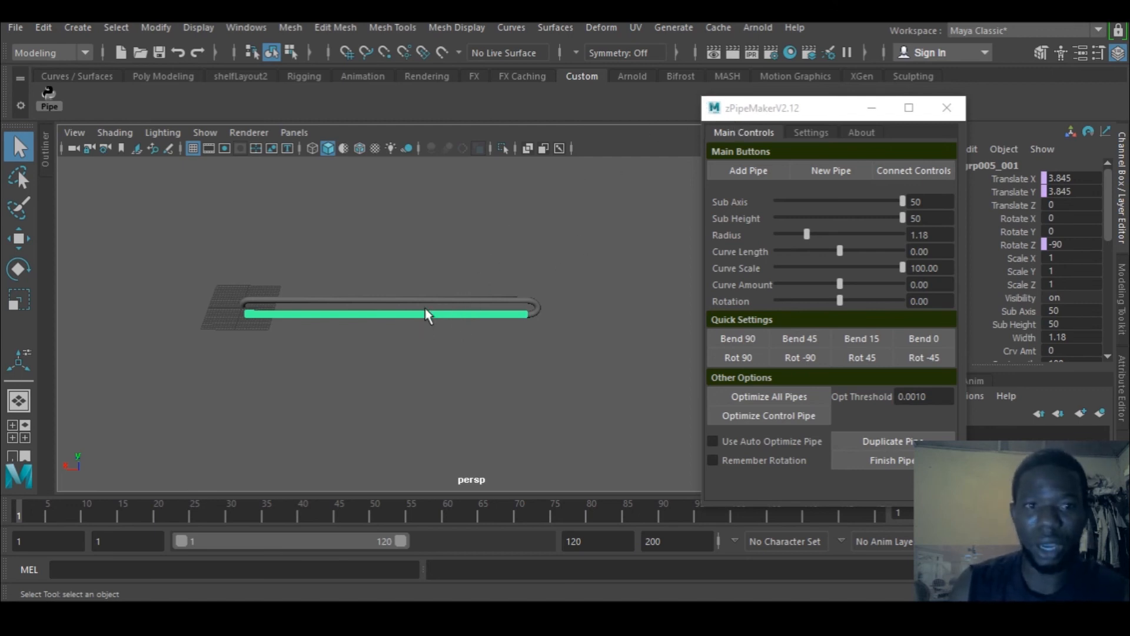
mouse_move(421, 326)
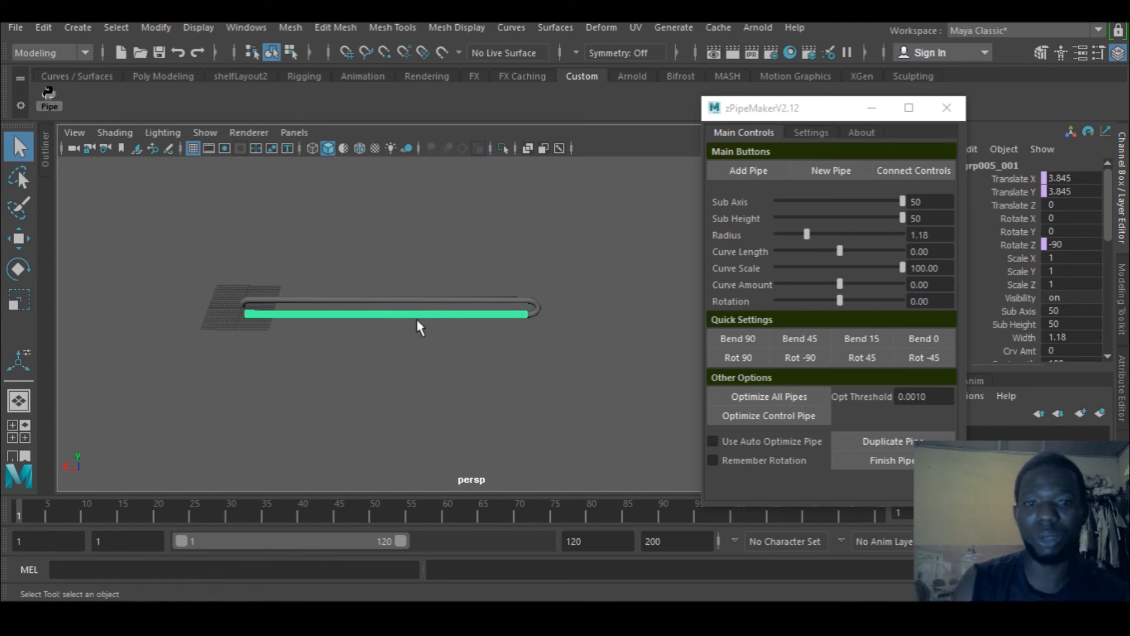
mouse_move(536, 325)
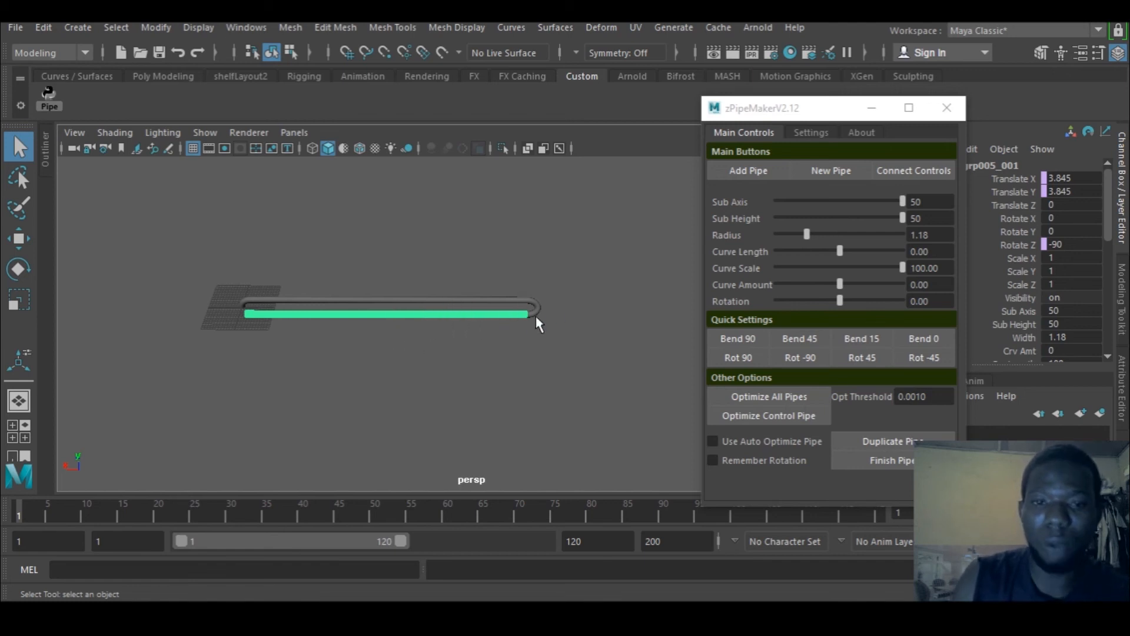
mouse_move(442, 321)
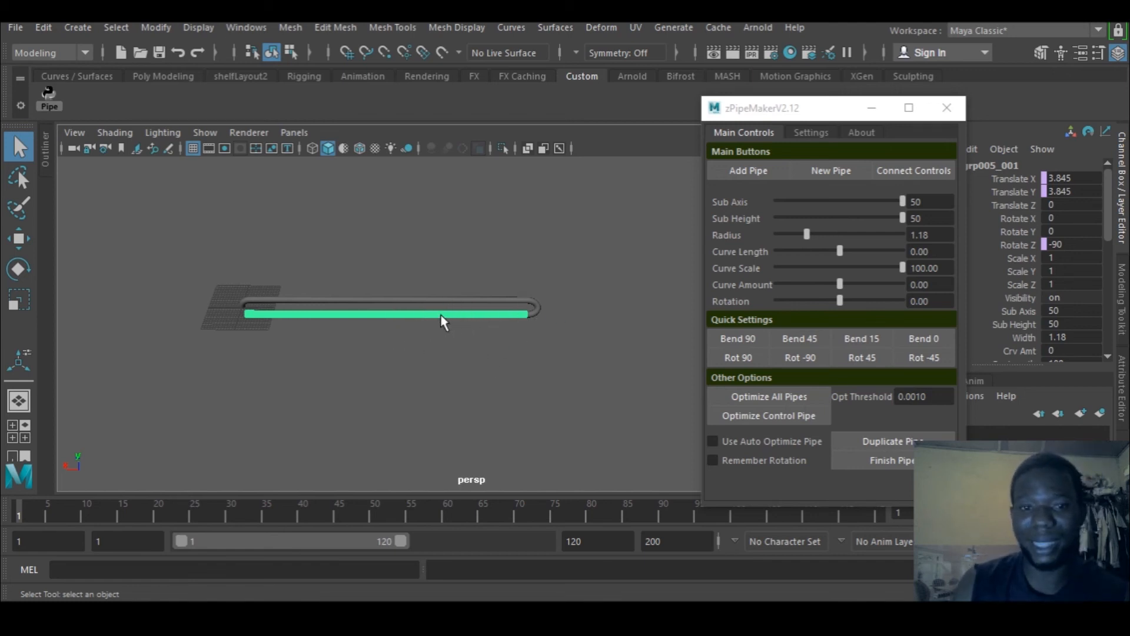
mouse_move(425, 317)
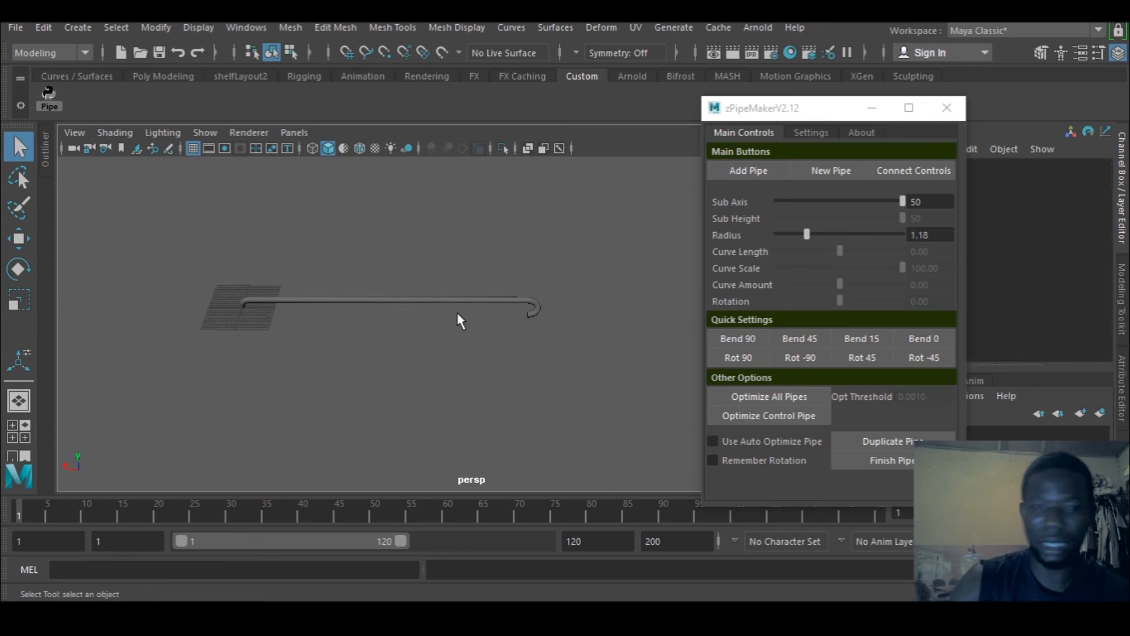
Step: Select the whole pipe and undo the long return section back to the 90-degree bend piece
left_click(912, 169)
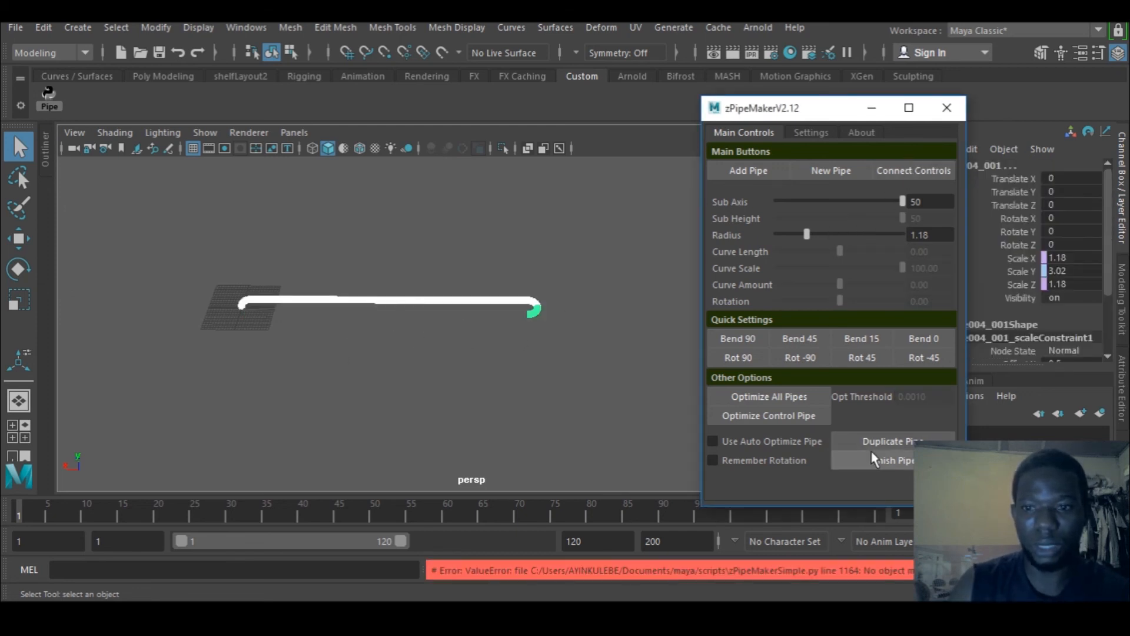
left_click(465, 357)
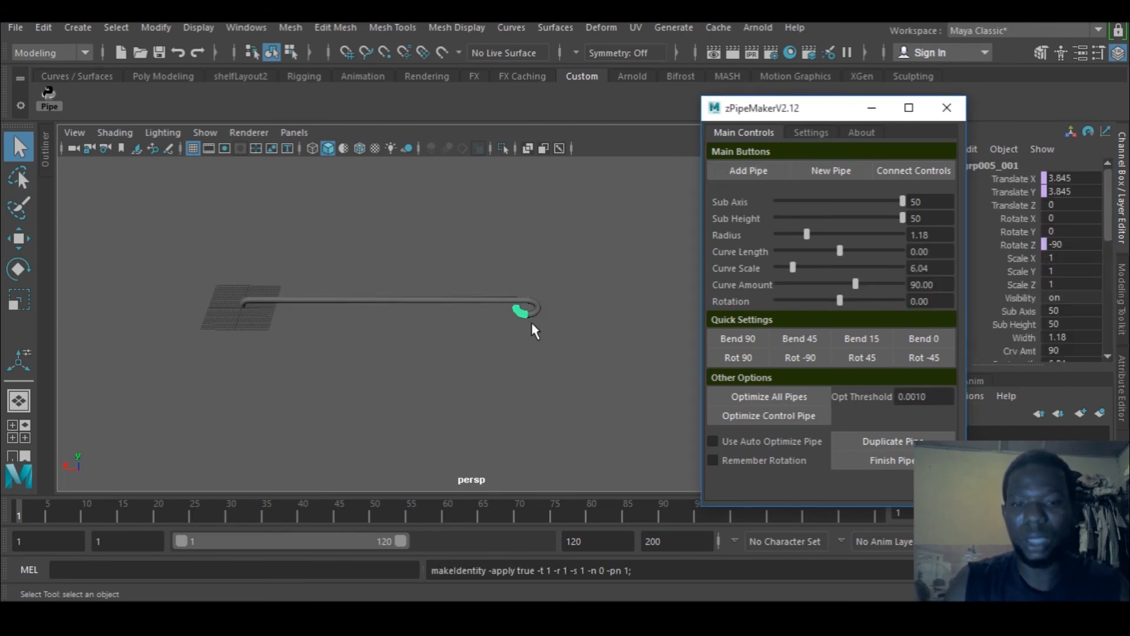
mouse_move(540, 319)
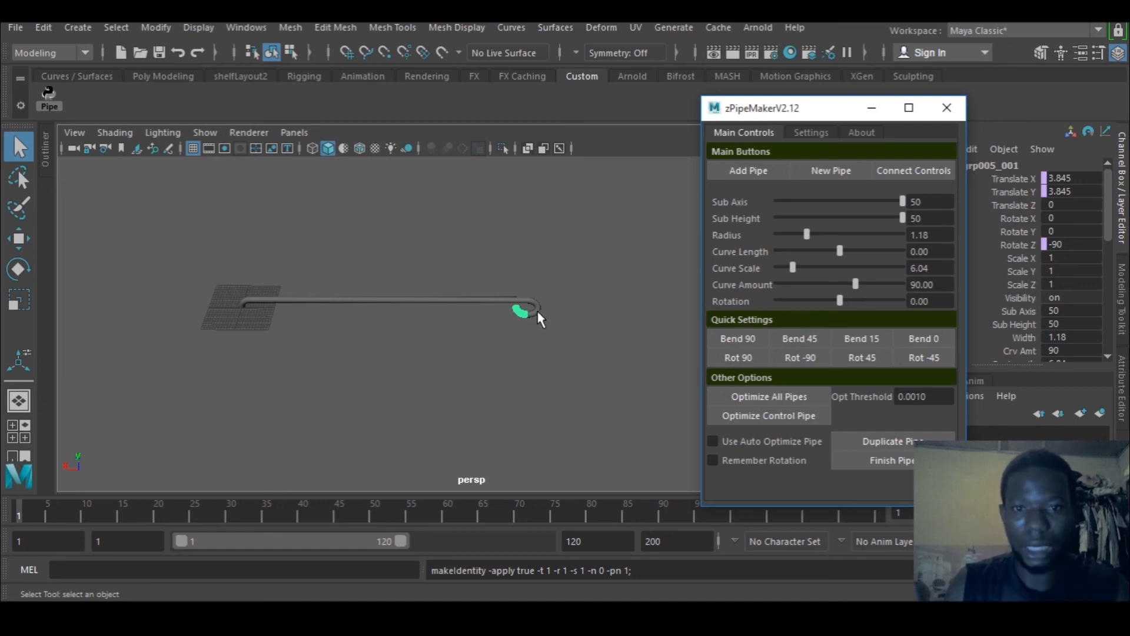
Step: Straighten the end piece with Bend 0, stretch it to curve scale 50 and rotate it to 65.23
left_click(799, 358)
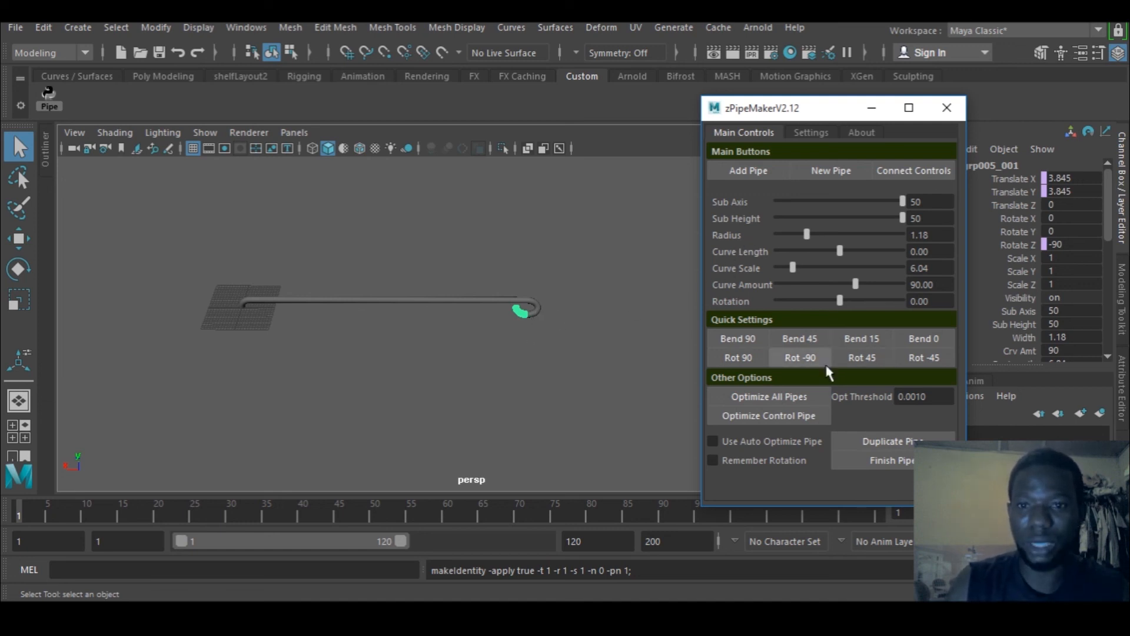
left_click(799, 357)
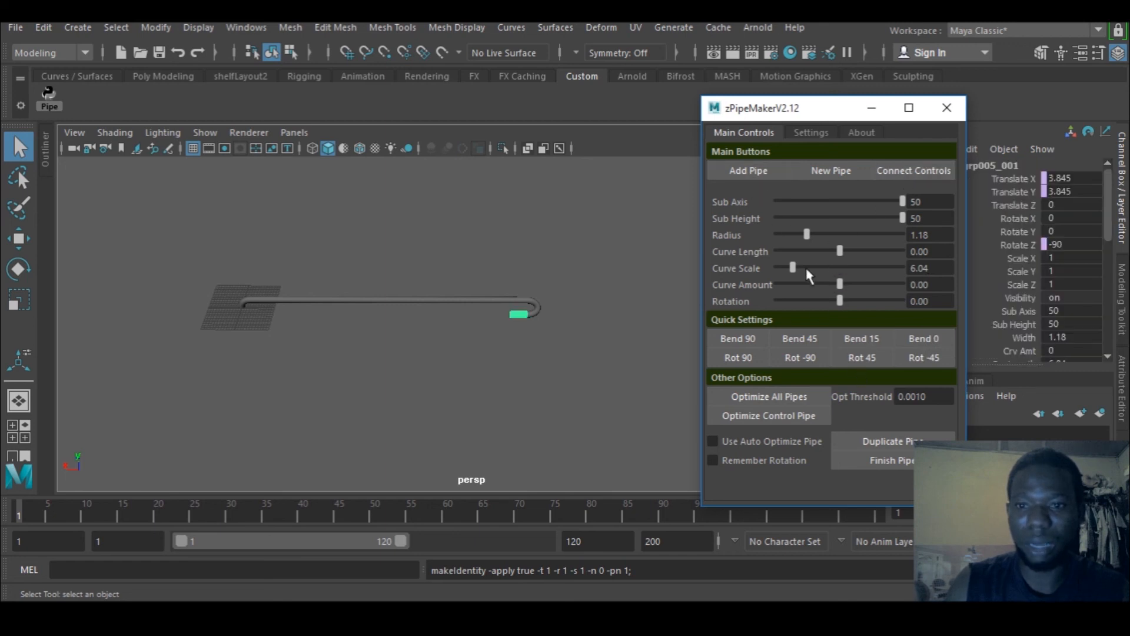
left_click_drag(793, 267, 903, 268)
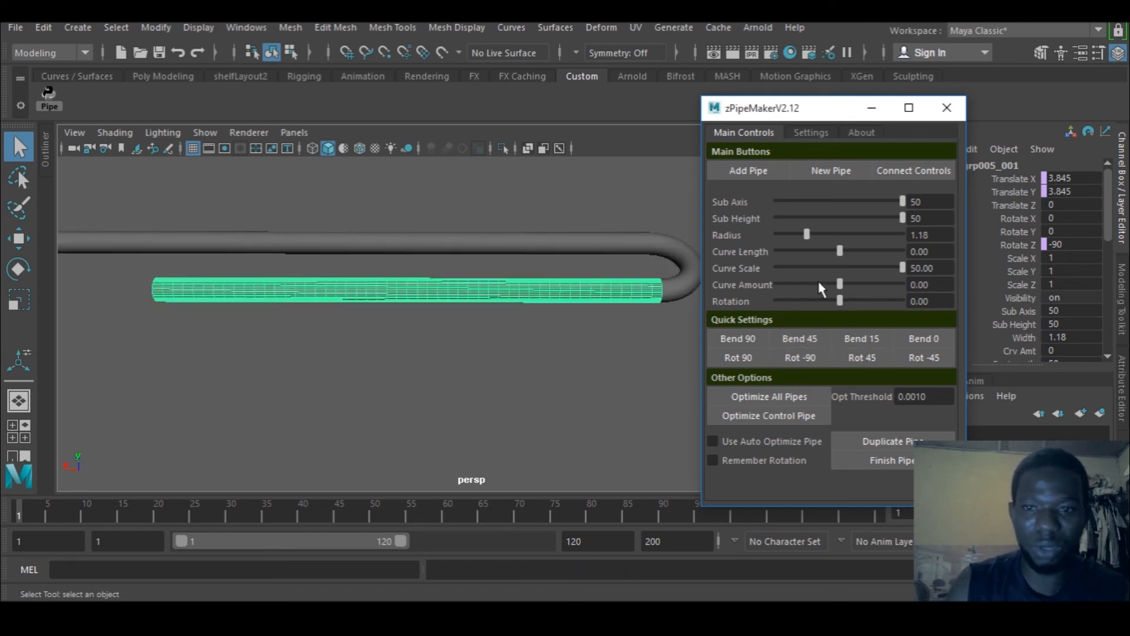
left_click_drag(838, 300, 850, 300)
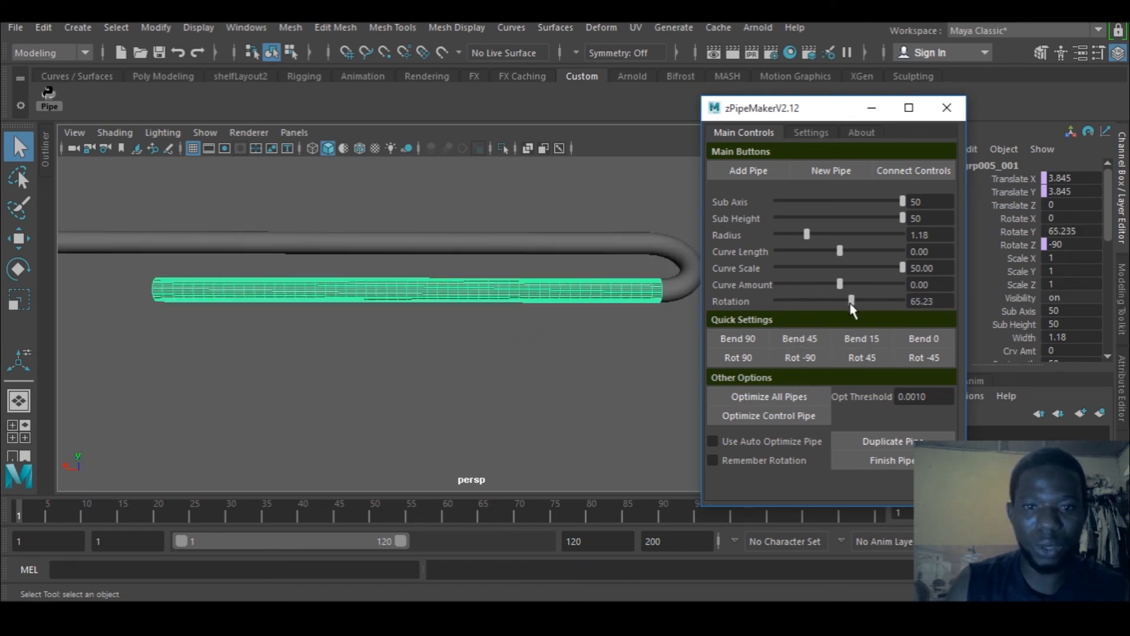